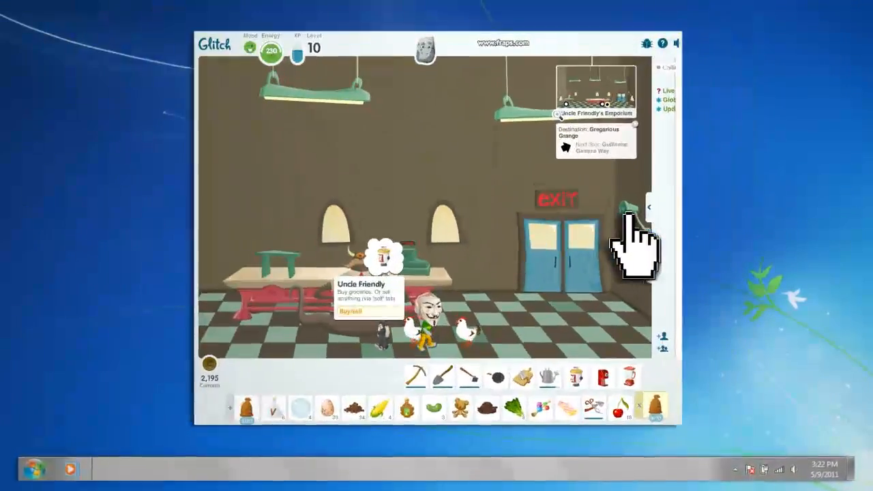
# - Open Uncle Friendly's Food Store in Glitch through his Buy/sell option
pyautogui.click(351, 311)
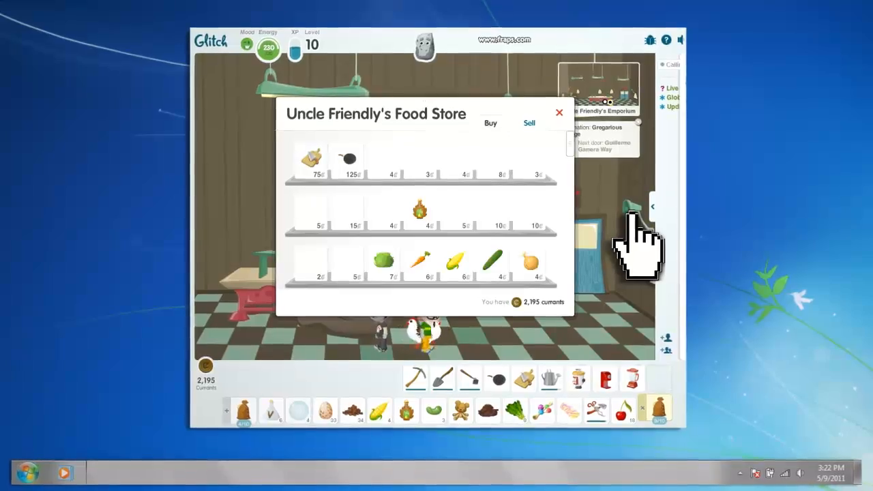
pyautogui.click(559, 113)
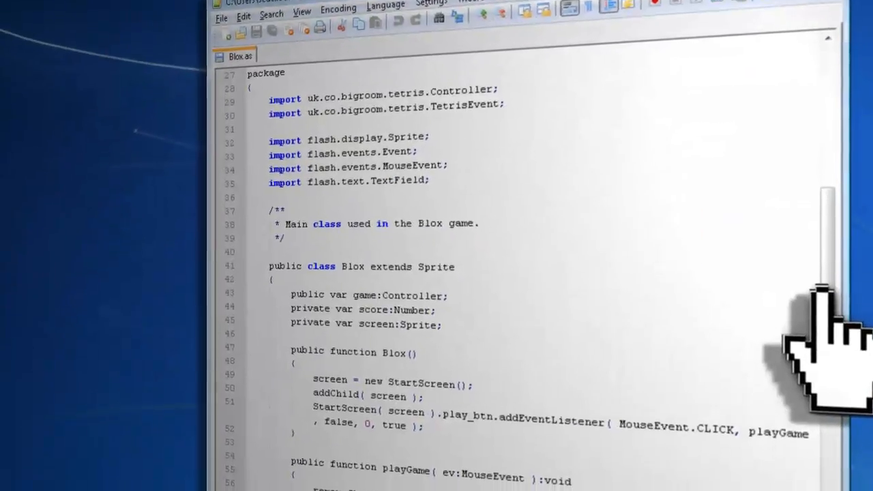
pyautogui.scroll(-3)
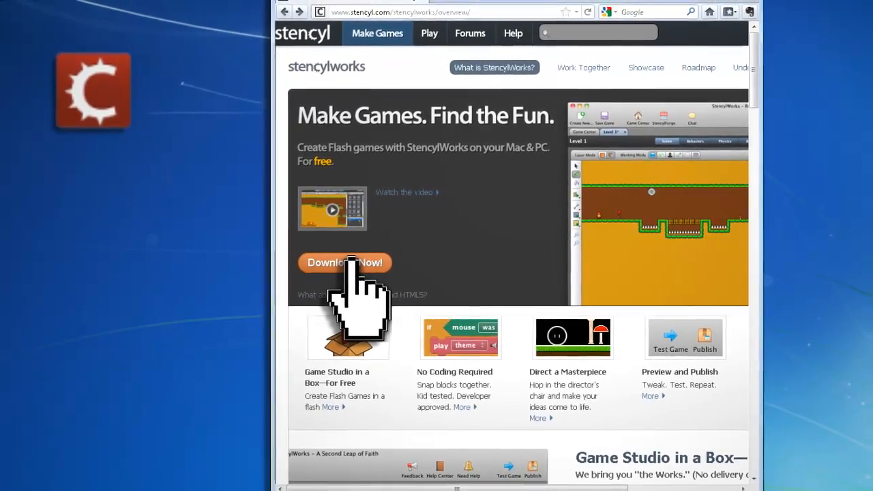
# - Download StencylWorks from its overview page using Download Now!
pyautogui.click(345, 262)
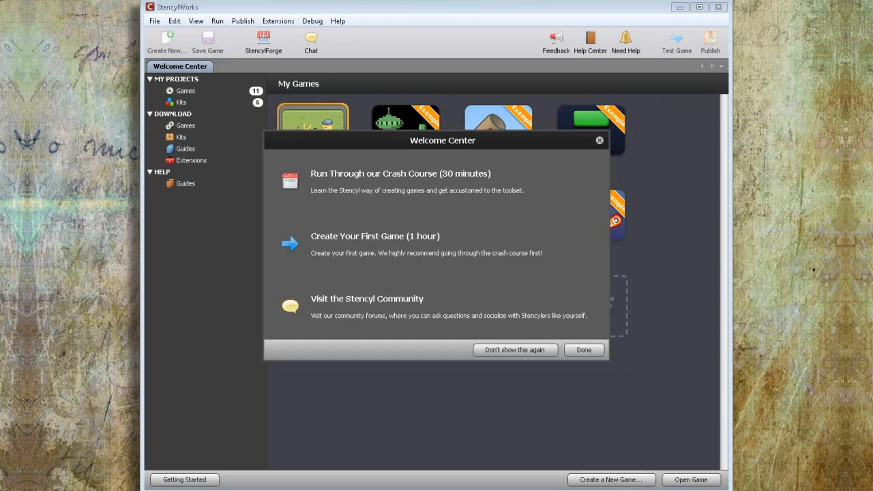
# - Create a blank 640×480 Flash game named 'Nyan Fight' after dismissing the Welcome Center
pyautogui.click(583, 349)
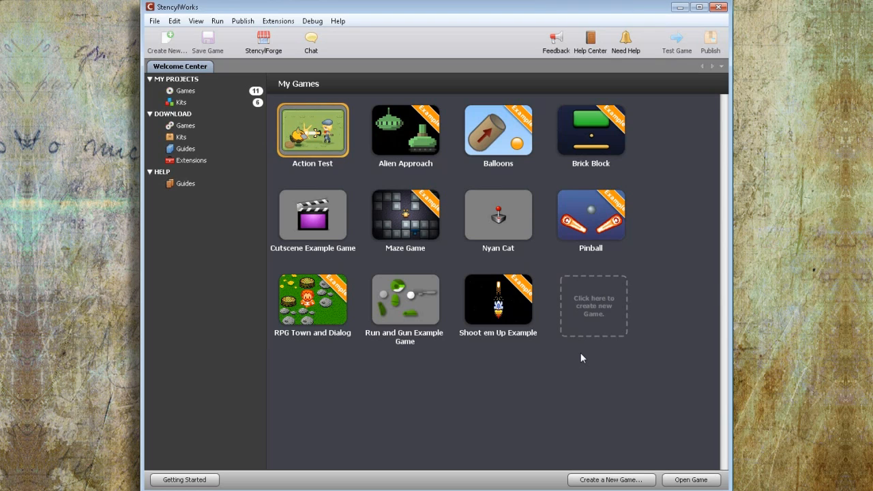
pyautogui.click(609, 479)
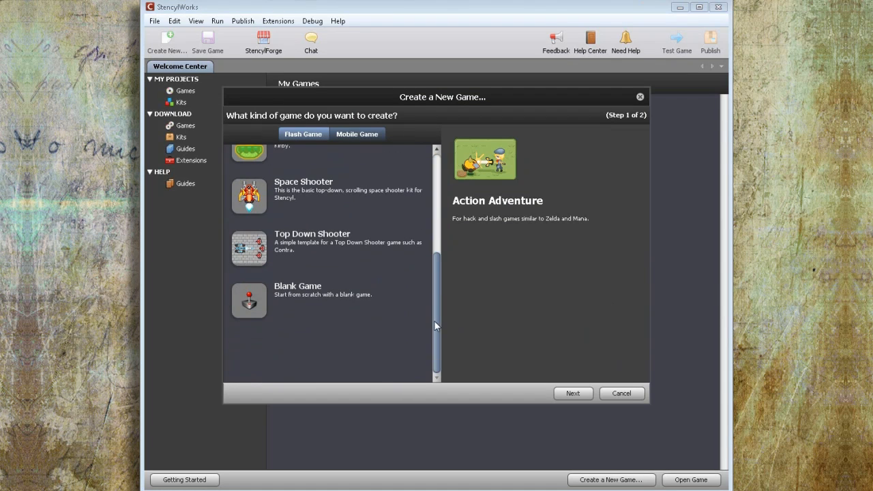
pyautogui.click(572, 393)
pyautogui.write('Nyan Fight')
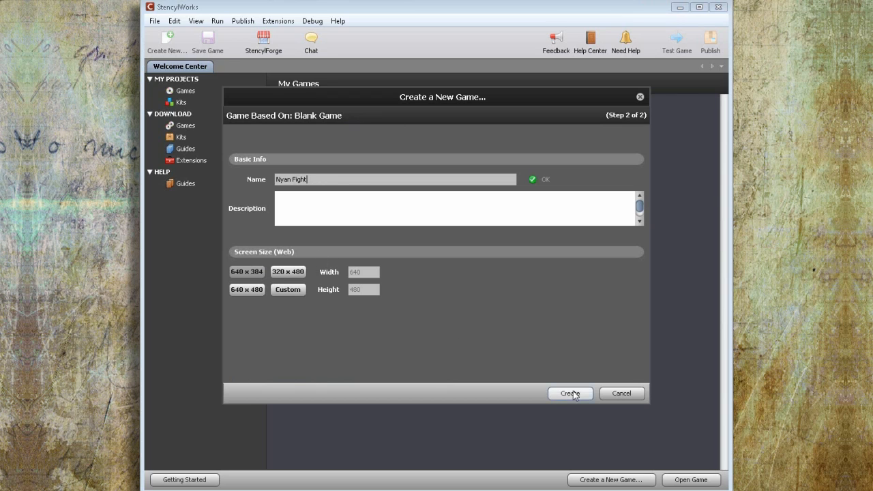
pyautogui.click(569, 393)
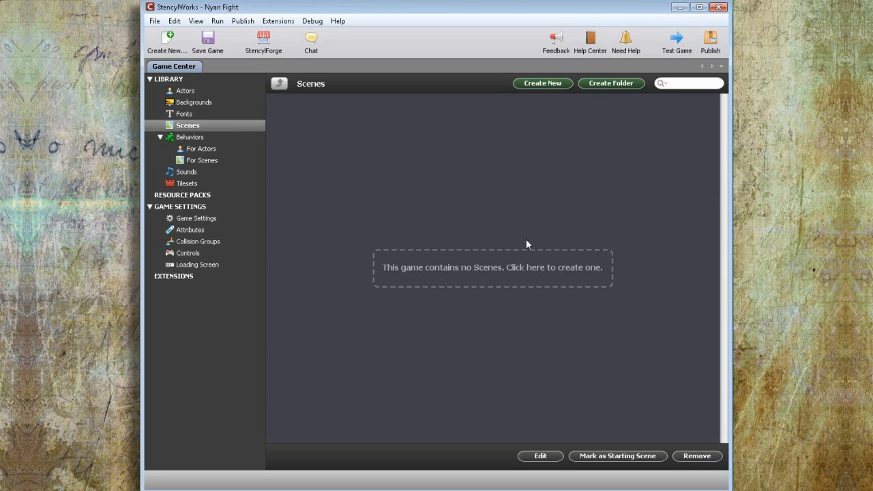
# - Create a 20×12-tile scene 'First Level' with No Color background and return to Game Center
pyautogui.click(542, 82)
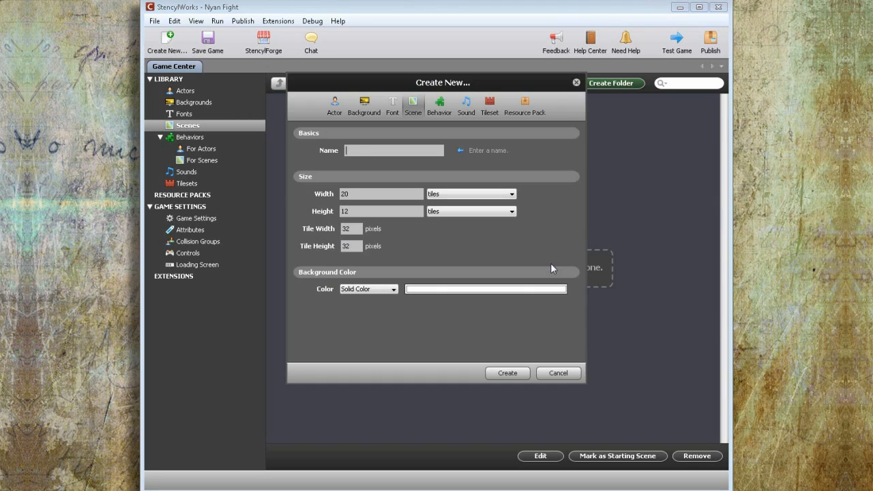
pyautogui.click(394, 289)
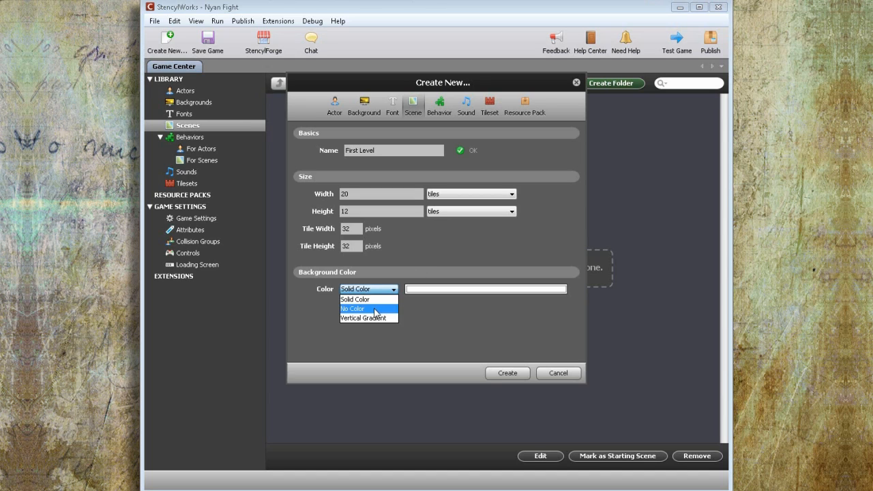
pyautogui.click(352, 309)
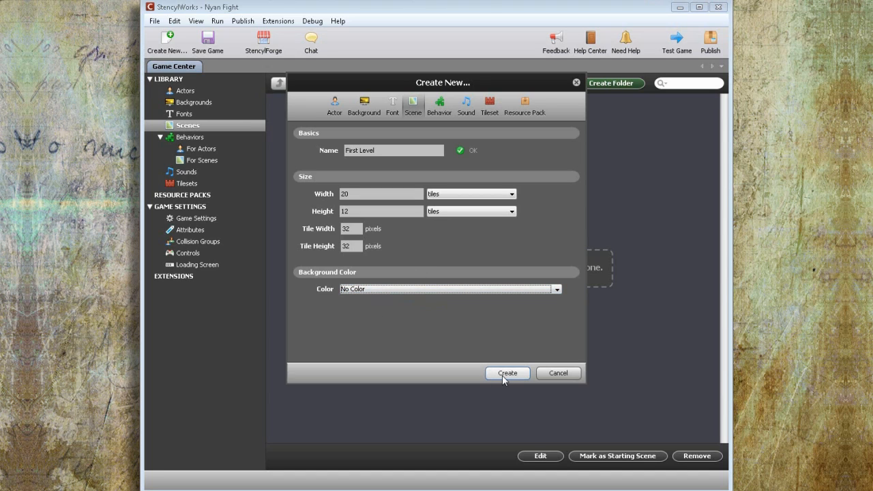
pyautogui.click(507, 373)
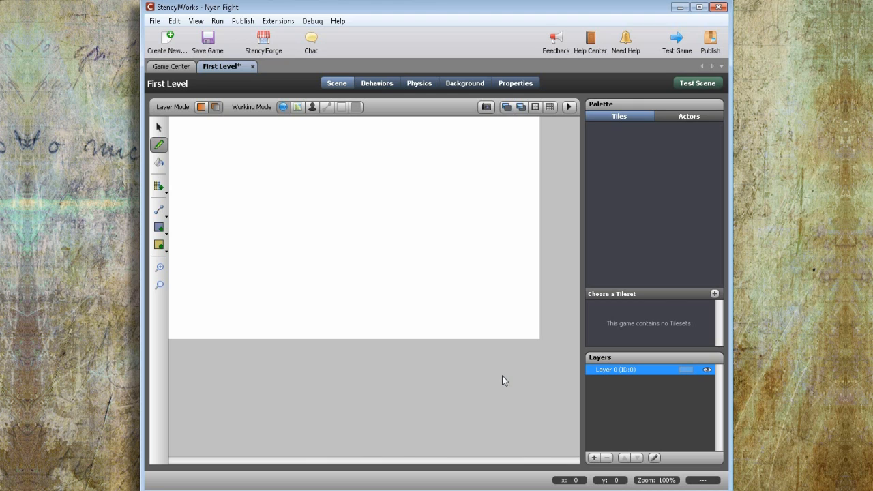
pyautogui.click(171, 66)
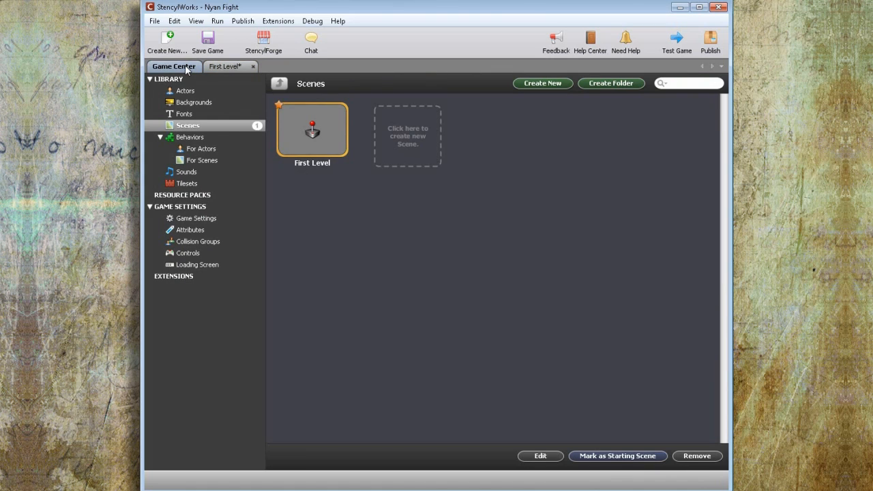
# - Download the 'Universe I' starfield background from StencylForge into the game's Backgrounds
pyautogui.click(194, 102)
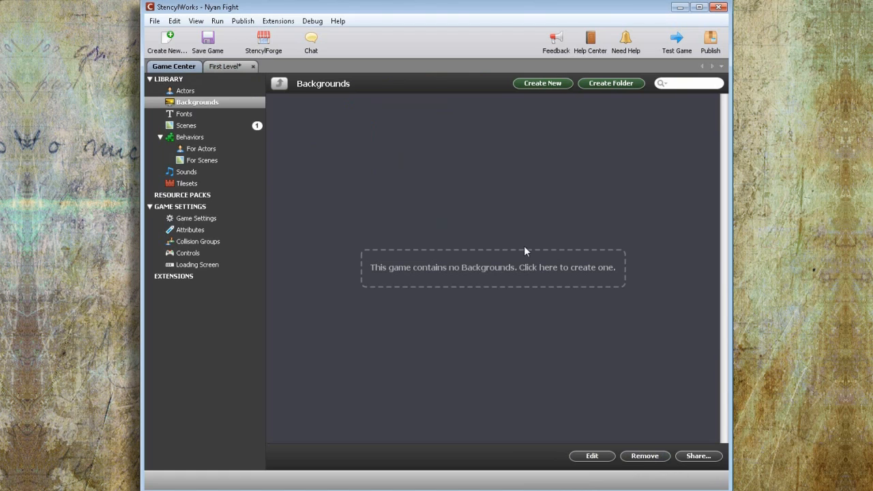
pyautogui.moveTo(263, 39)
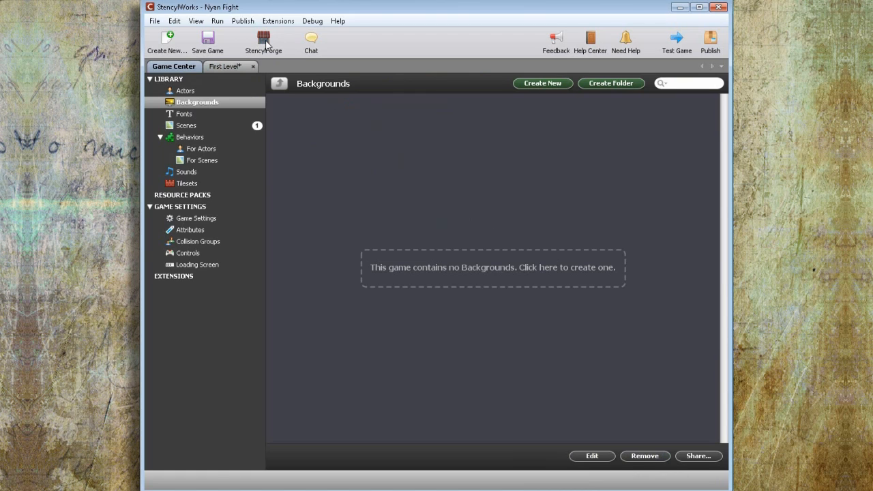
pyautogui.click(262, 40)
pyautogui.write('Universe I')
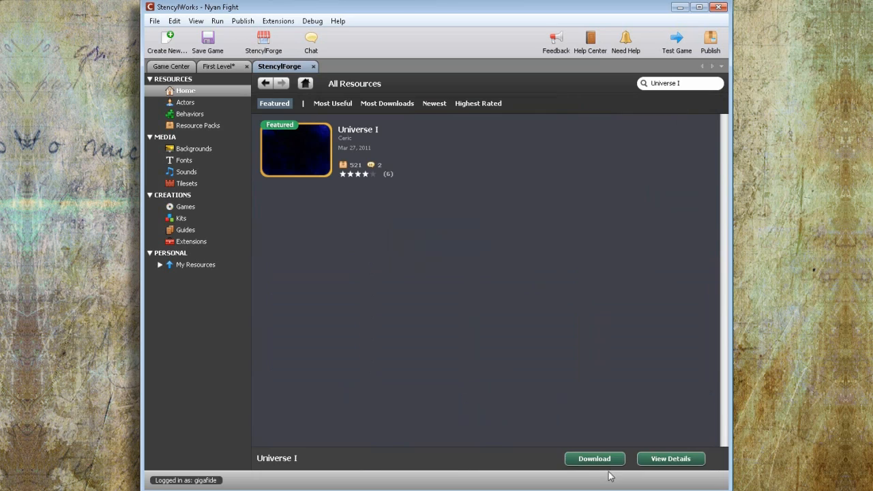
pyautogui.click(594, 458)
pyautogui.write('5')
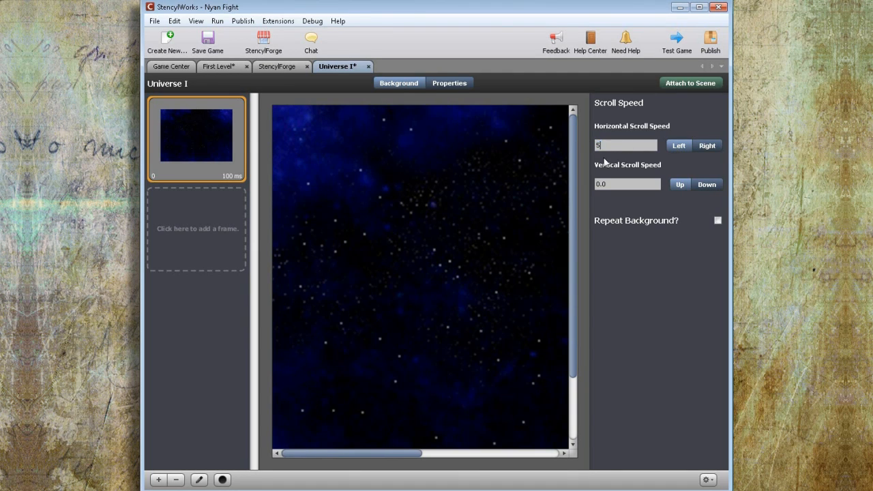
# - Set Universe I to scroll horizontally at 50 with repeat on, and attach it to First Level
pyautogui.write('0')
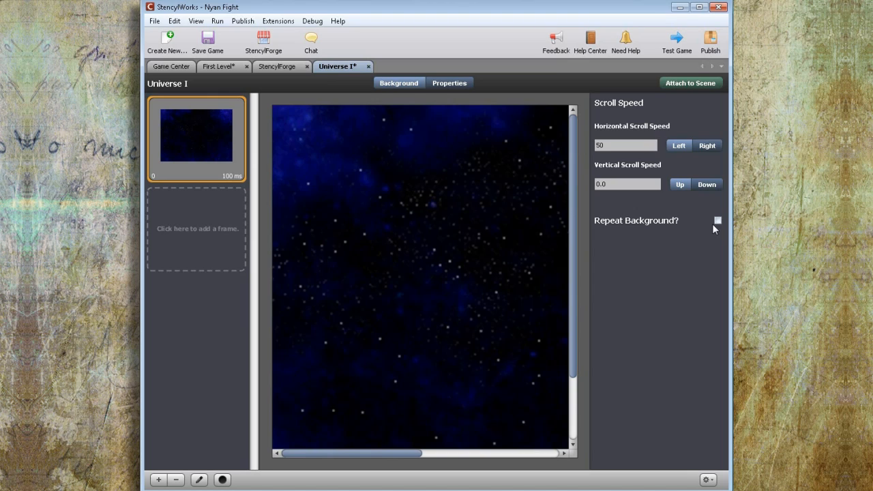
pyautogui.click(717, 220)
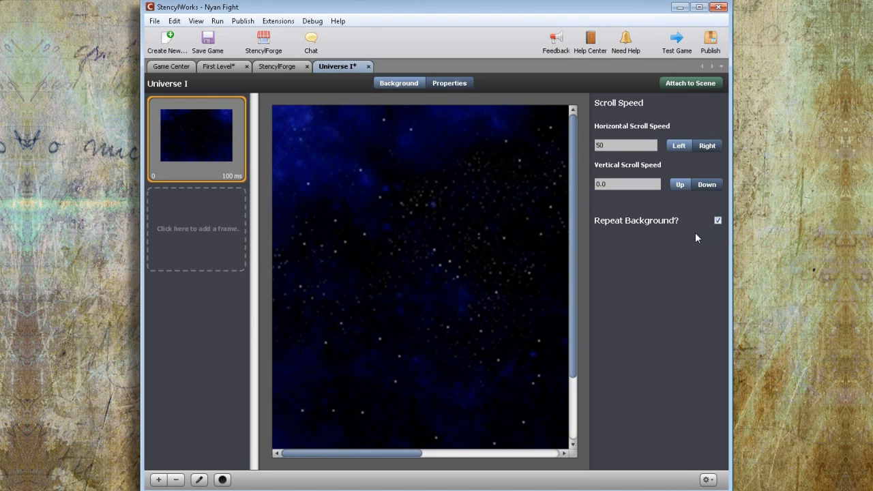
pyautogui.click(690, 82)
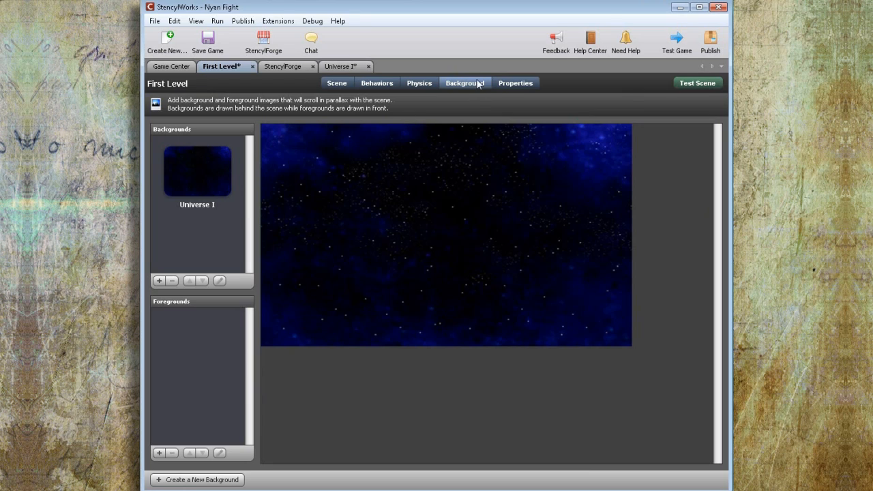
# - Search StencylForge for 'Tac Nayn' to find the enemy actor
pyautogui.click(336, 83)
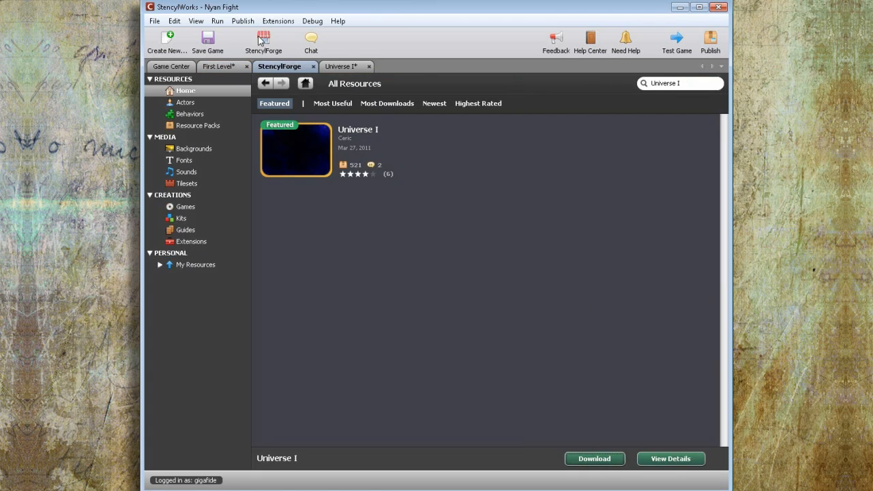
pyautogui.write('Tac Nayn')
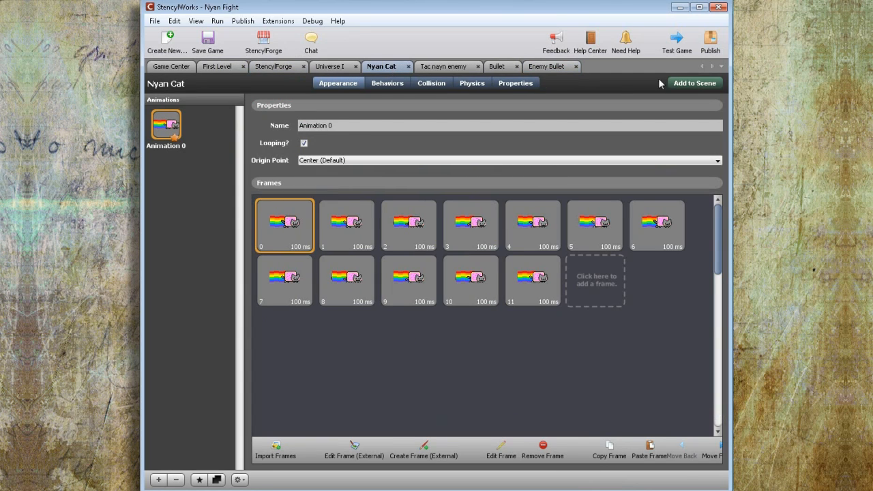
# - Place Nyan Cat on the left and the Tac nayn enemy on the right of First Level
pyautogui.click(218, 66)
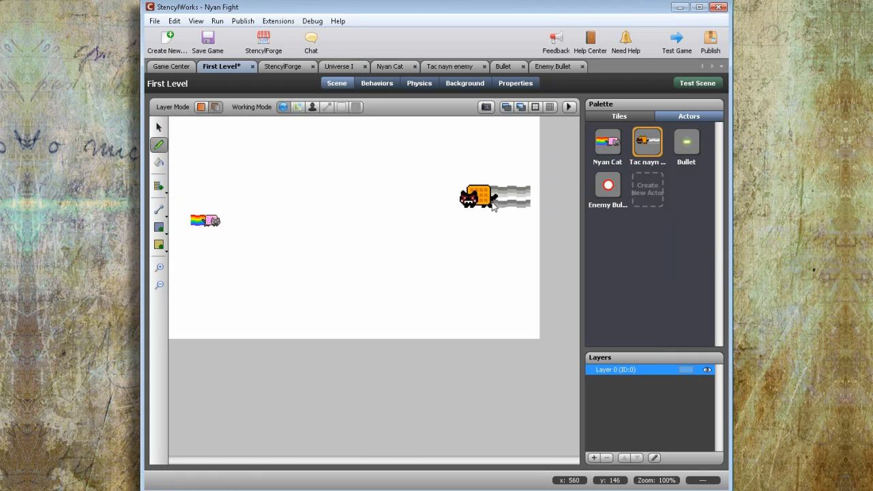
pyautogui.moveTo(494, 198); pyautogui.dragTo(474, 216)
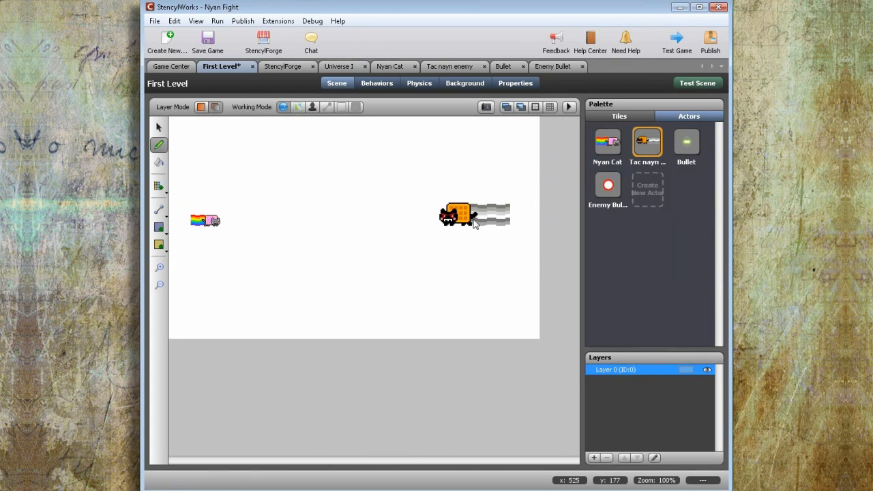
pyautogui.moveTo(674, 222)
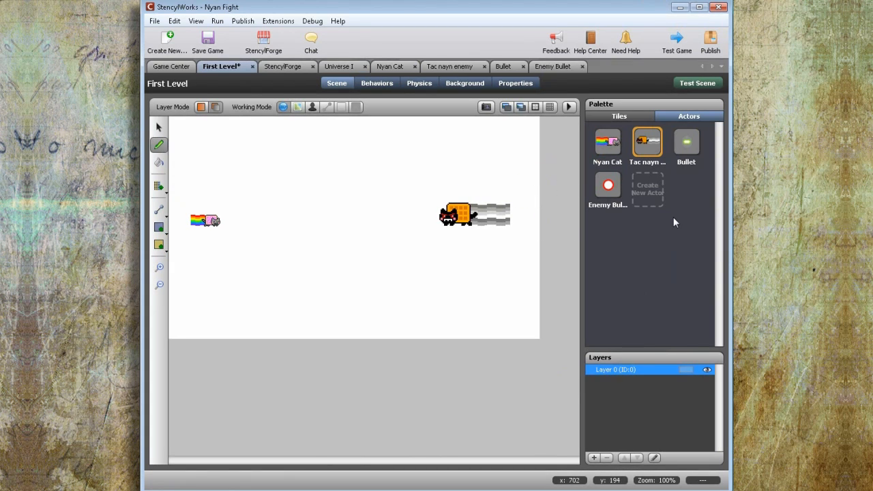
pyautogui.moveTo(667, 213)
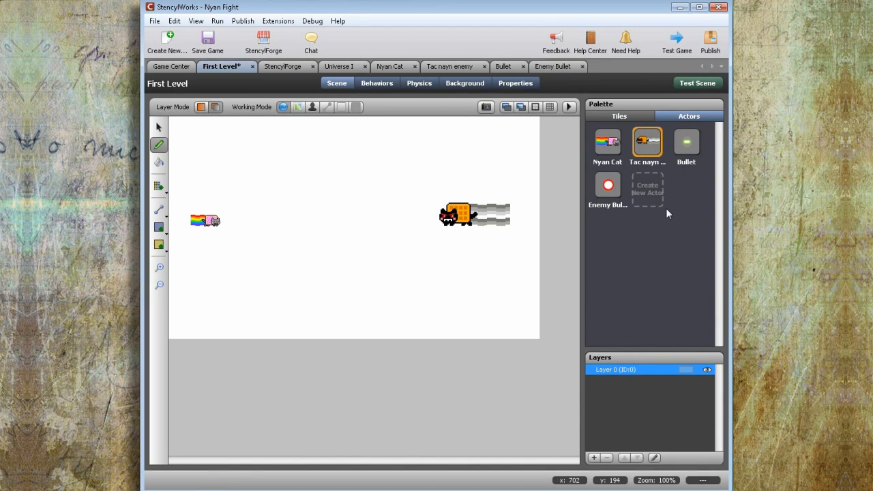
pyautogui.click(696, 83)
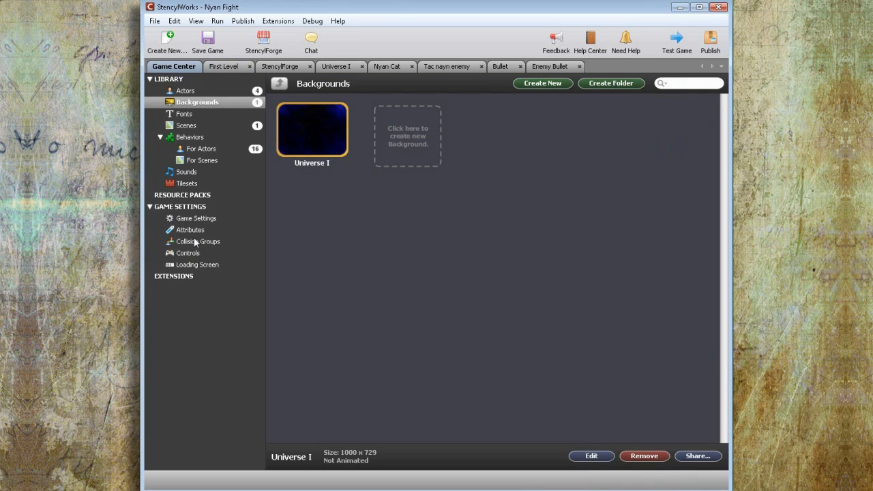
# - Add a new 'Fire' control bound to the Space key
pyautogui.click(188, 253)
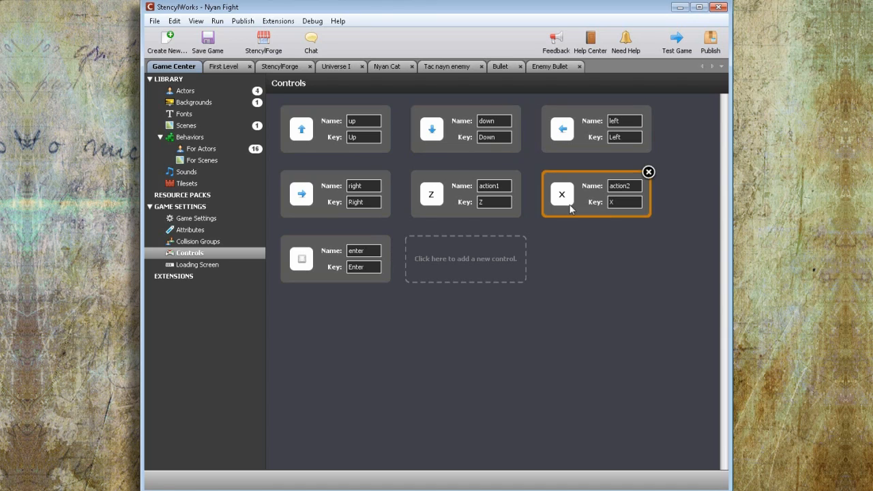
pyautogui.click(464, 258)
pyautogui.write('Fire')
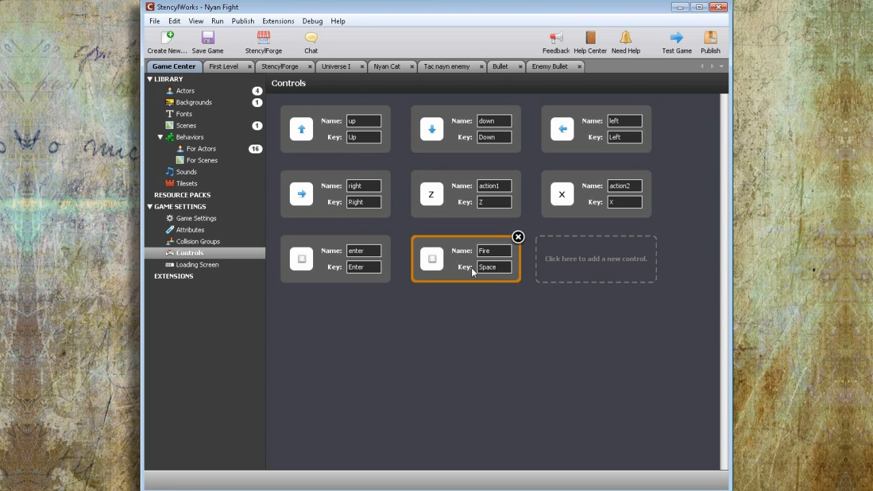
pyautogui.click(190, 137)
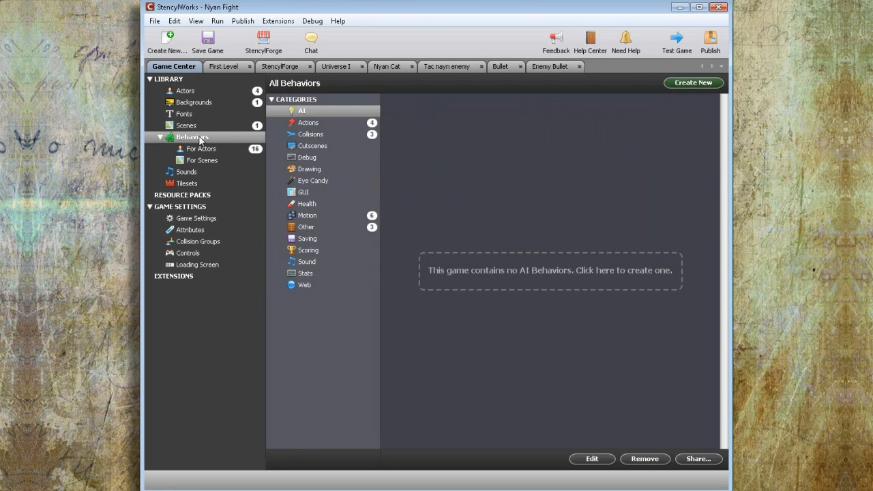
pyautogui.moveTo(289, 133)
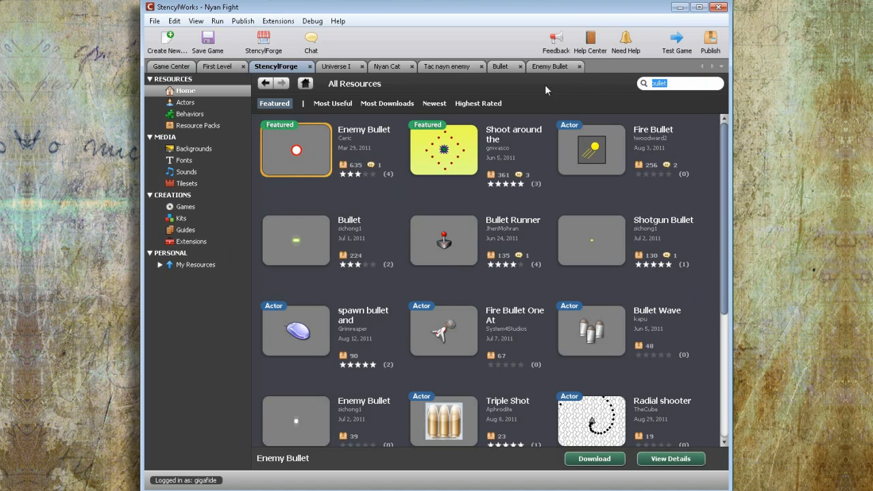
# - Download the 4 Way Movement and Cannot Exit Screen behaviors from StencylForge
pyautogui.write('4 way movement')
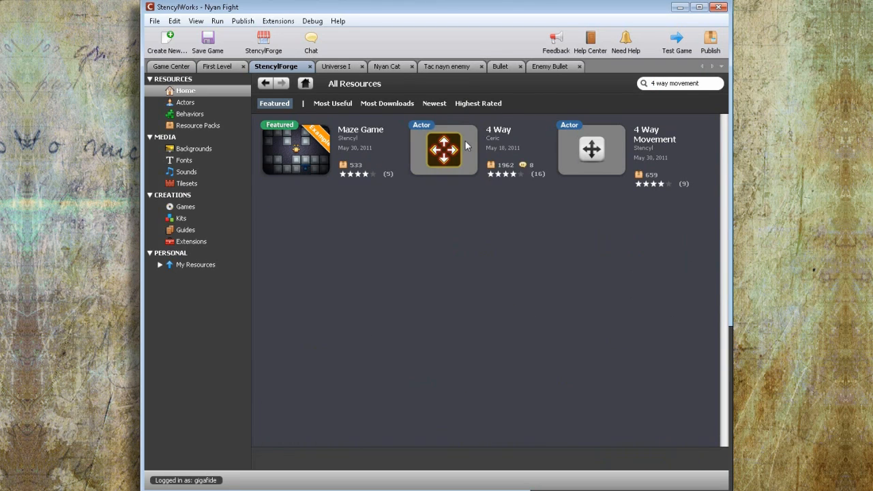
pyautogui.click(442, 150)
pyautogui.write('cannot exit screen')
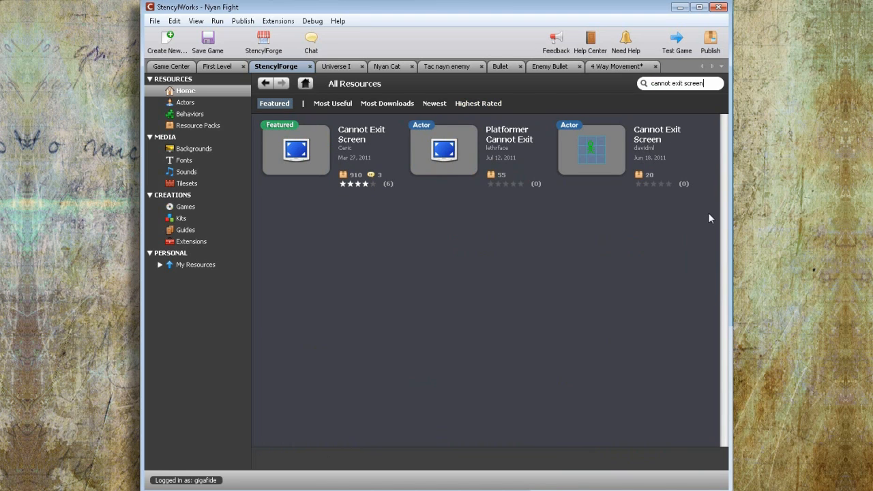
pyautogui.click(295, 149)
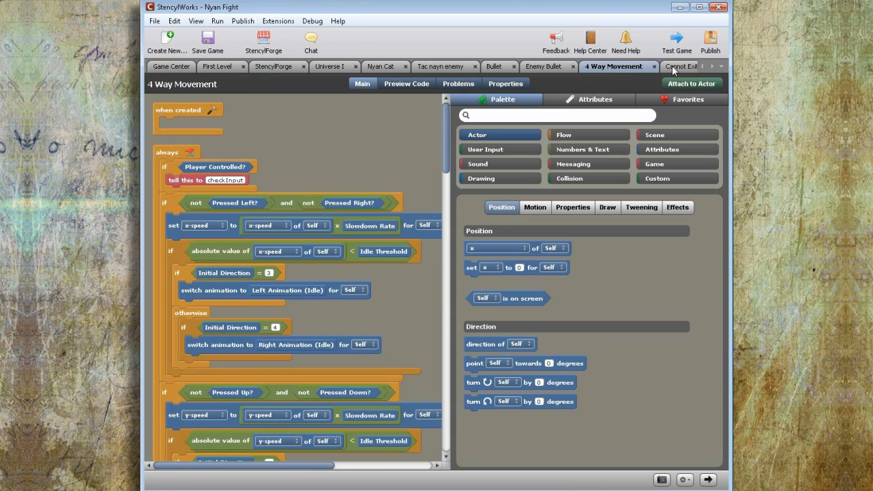
# - View the Cannot Exit Screen block code, then return to the 4 Way Movement tab
pyautogui.click(680, 66)
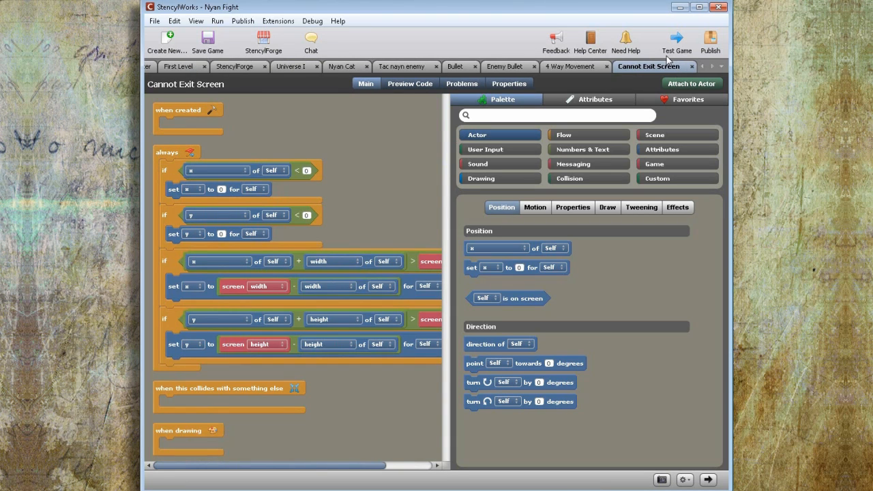
pyautogui.moveTo(555, 66)
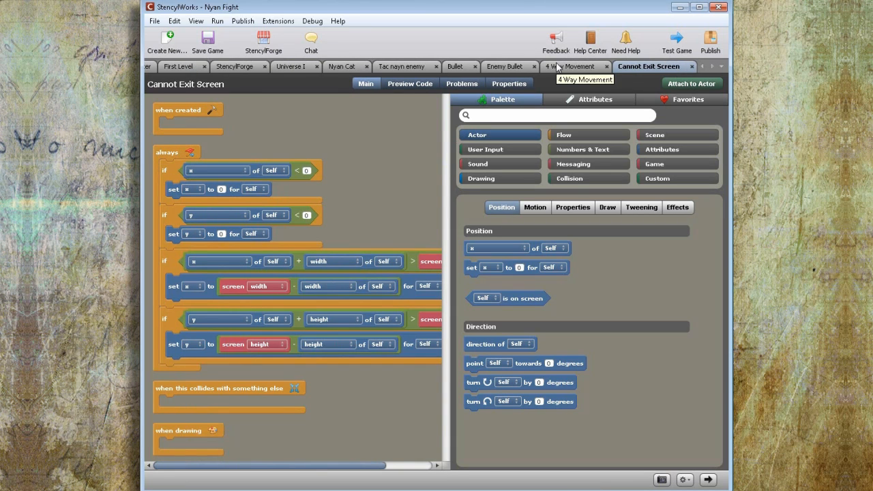
pyautogui.click(691, 83)
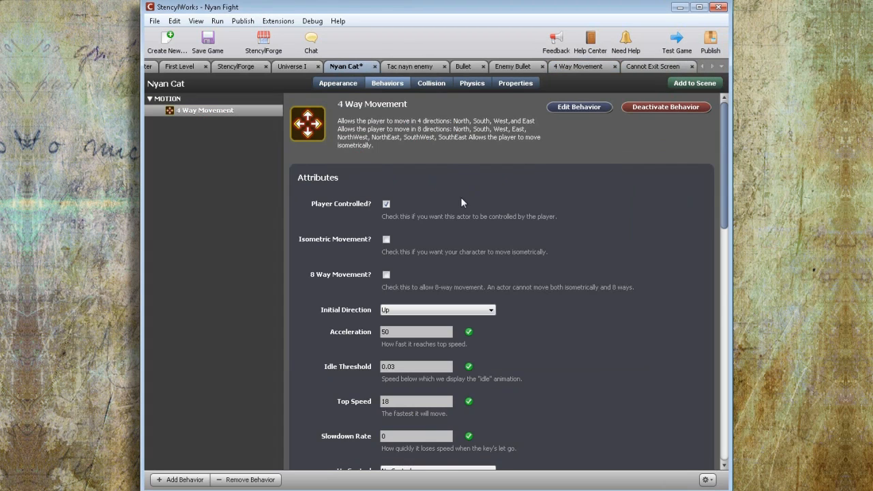
pyautogui.moveTo(492, 225)
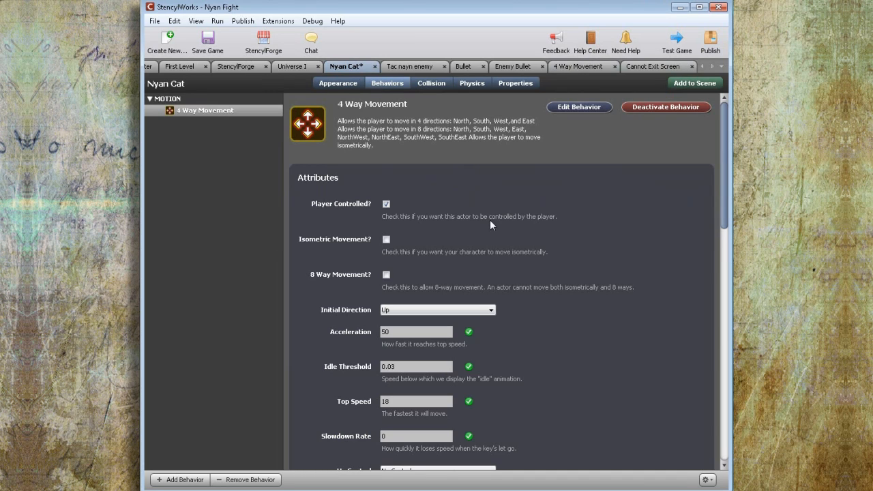
# - Set Nyan Cat's 4 Way Movement Initial Direction to Right
pyautogui.scroll(-3)
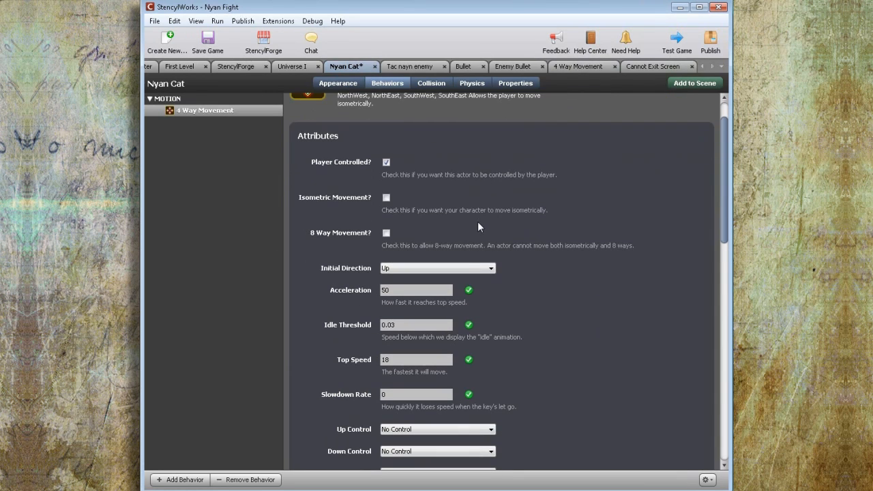
pyautogui.click(437, 268)
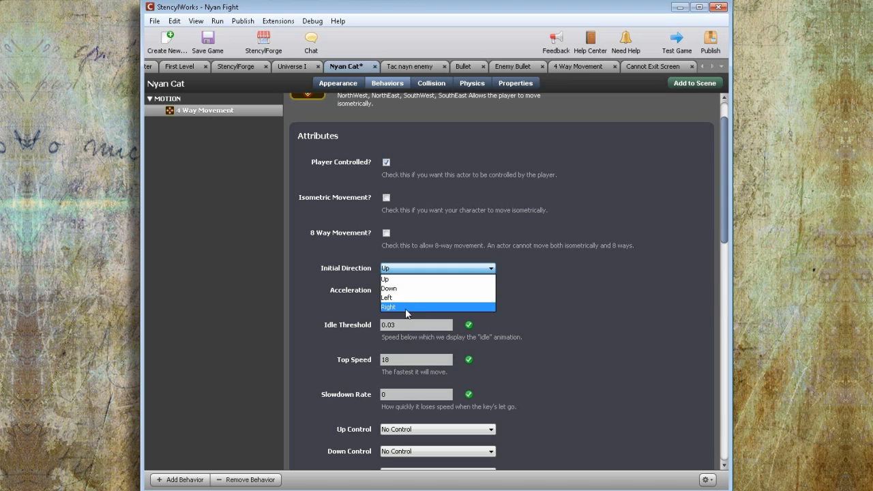
pyautogui.click(389, 306)
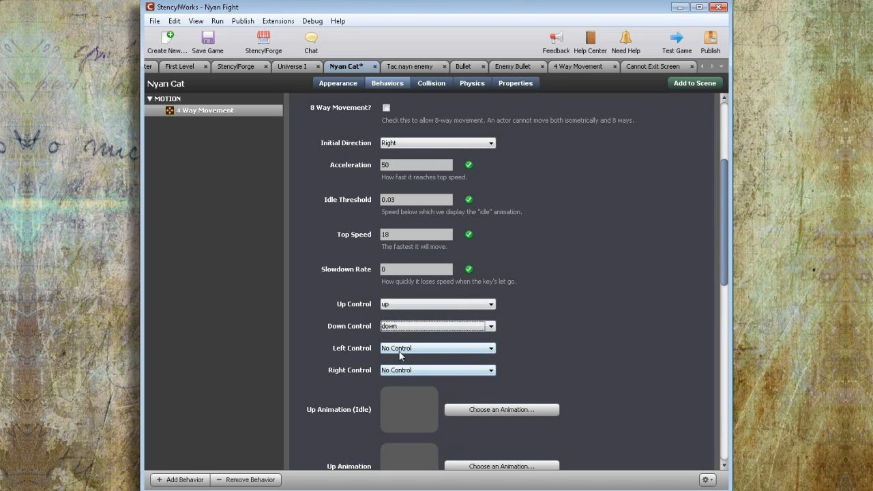
# - Assign the arrow-key controls, use Animation 0 for the poses, and test-play the game
pyautogui.click(437, 370)
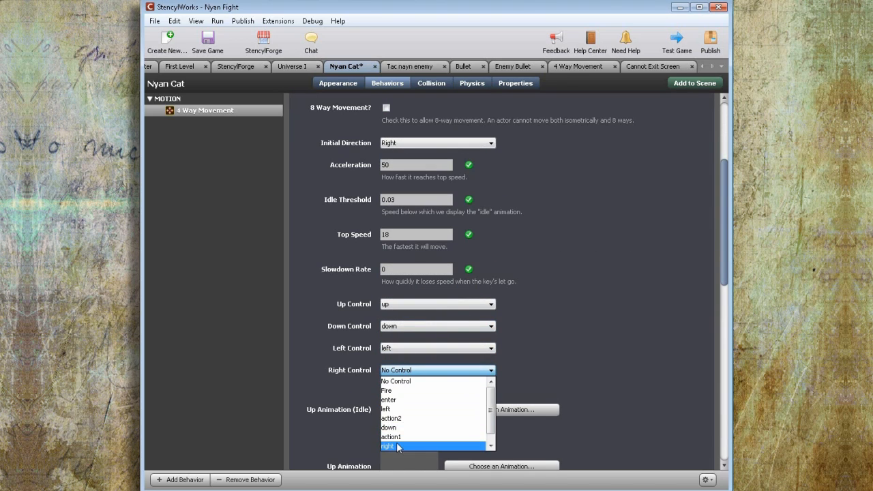
pyautogui.click(387, 446)
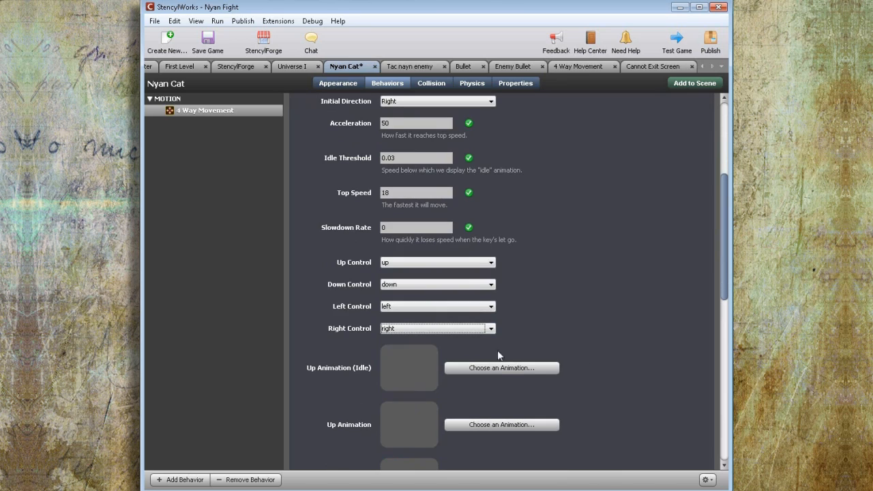
pyautogui.click(501, 368)
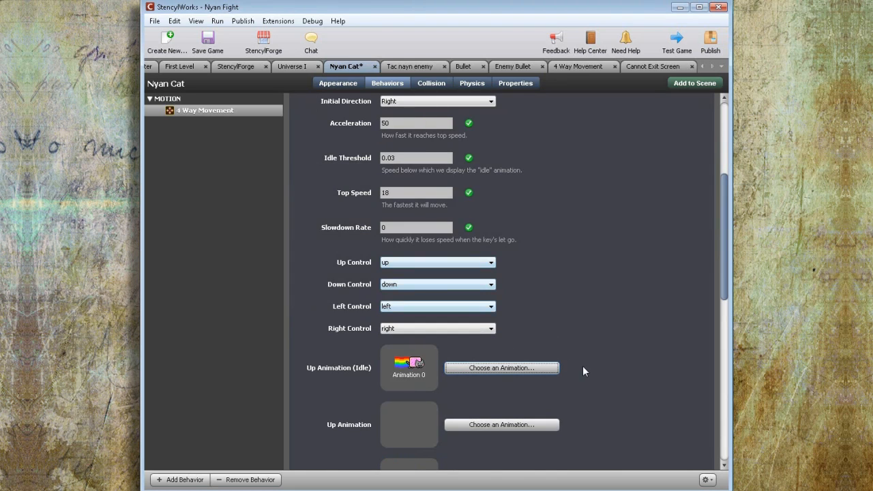
pyautogui.scroll(-3)
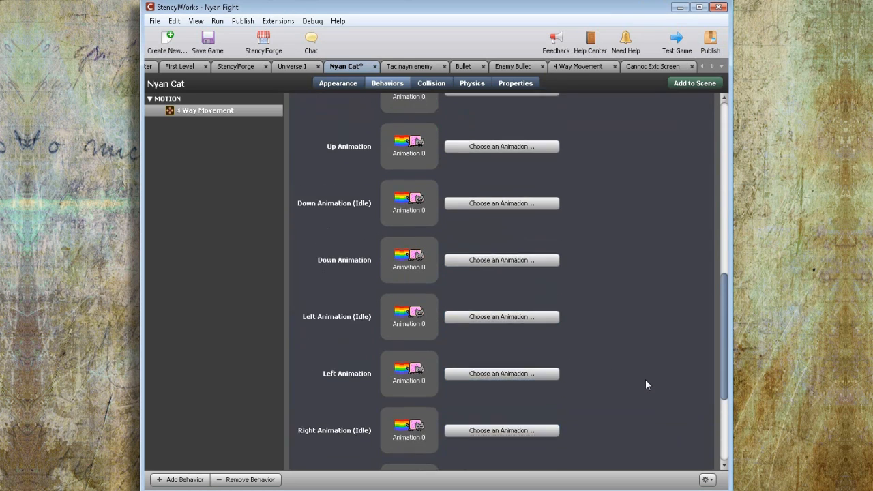
pyautogui.click(675, 41)
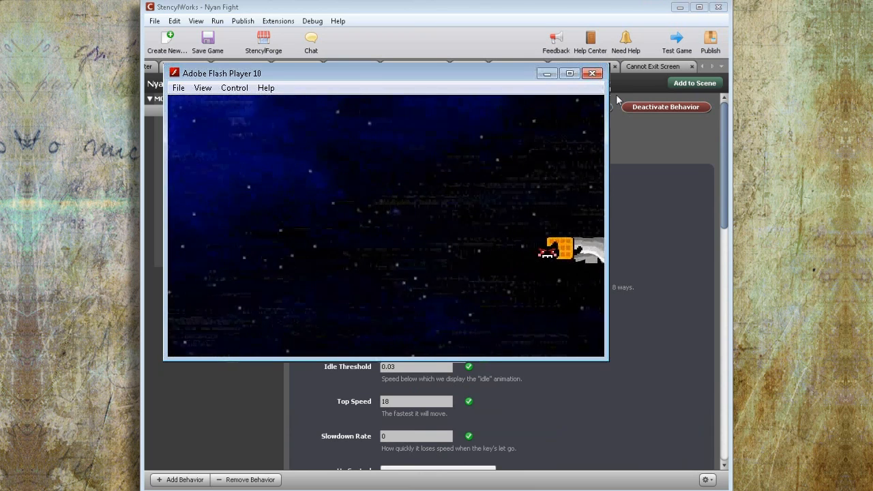
# - Close the test window, add Cannot Exit Screen to Nyan Cat, and test-play again
pyautogui.click(591, 73)
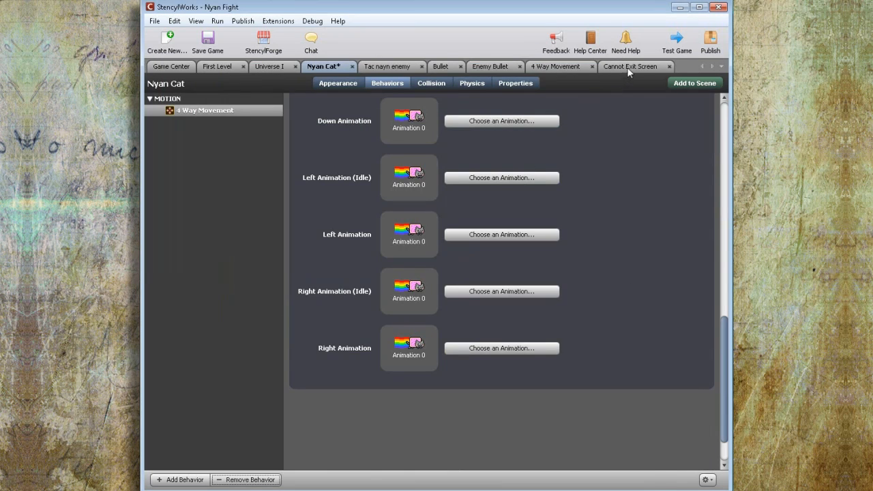
pyautogui.click(630, 66)
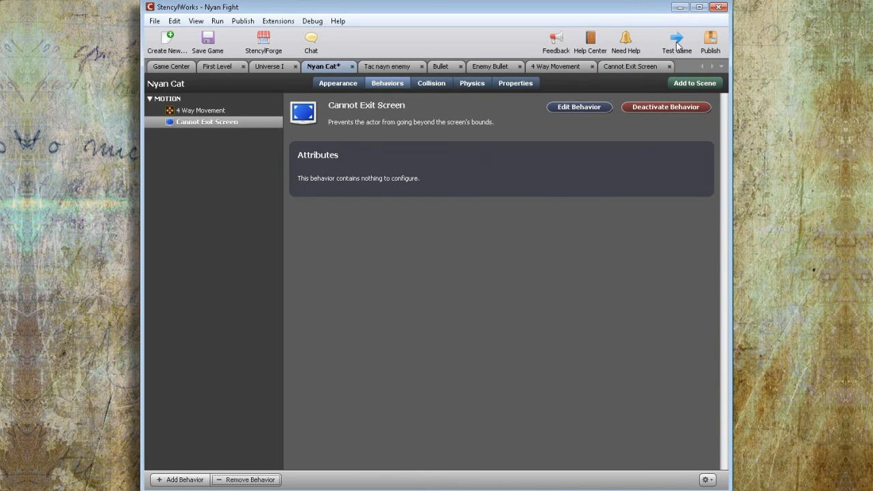
pyautogui.moveTo(677, 39)
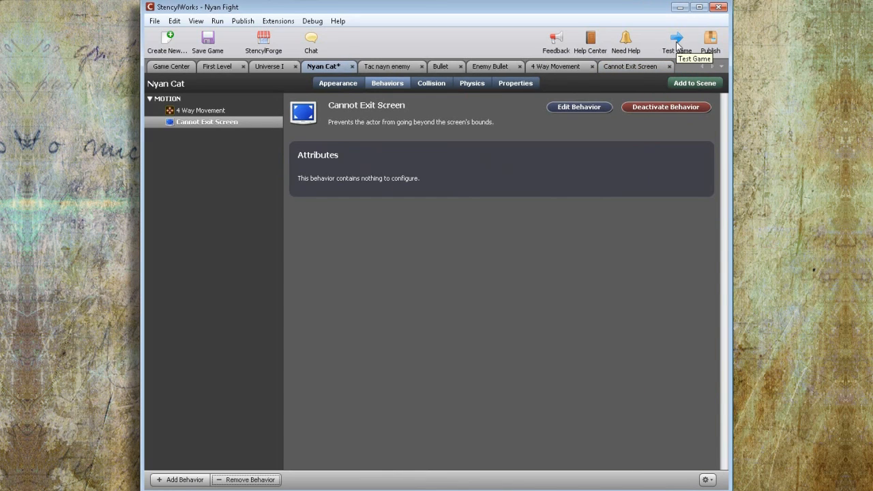
pyautogui.click(471, 83)
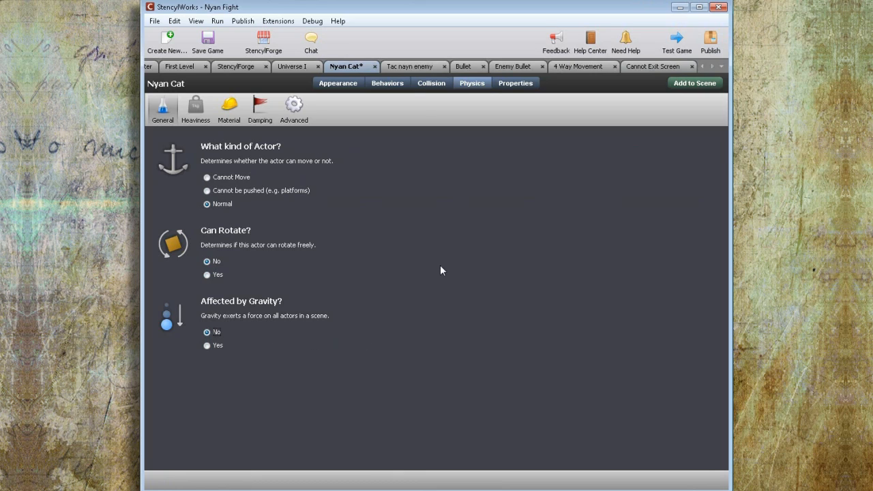
# - Remove Tac nayn enemy's extra behaviors, keeping Circular Motion and Shoot around the clock
pyautogui.click(409, 66)
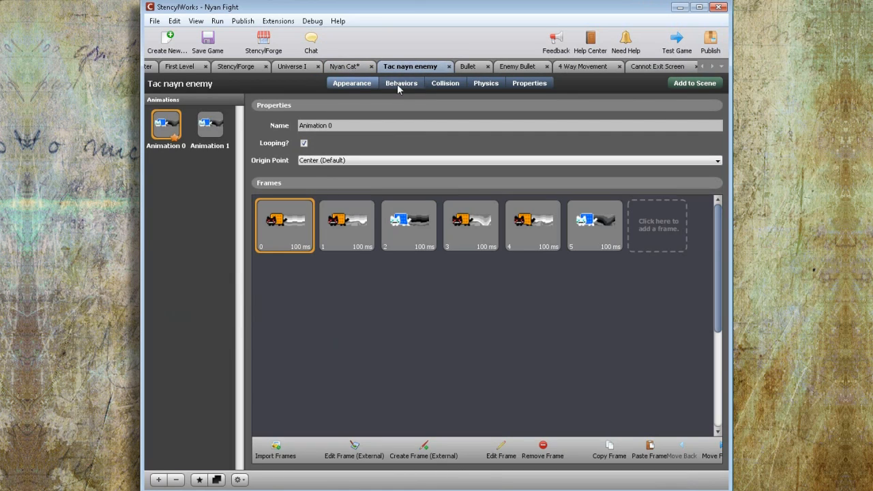
pyautogui.click(401, 83)
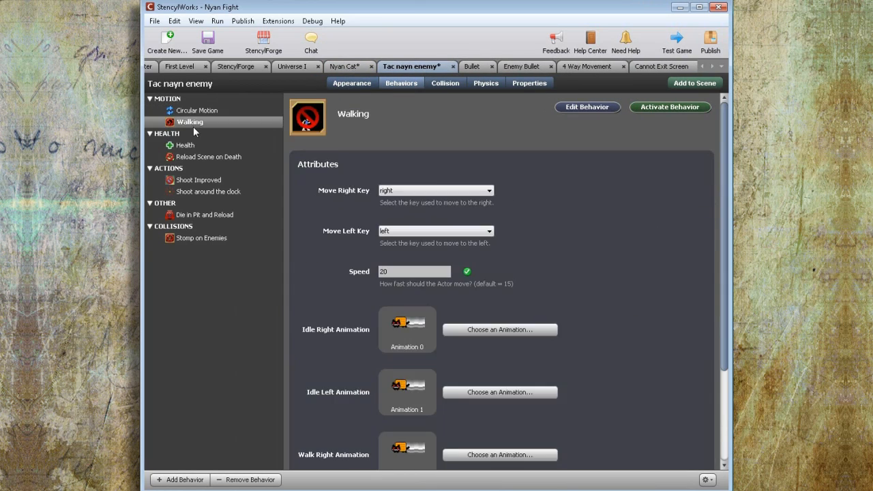
pyautogui.click(197, 109)
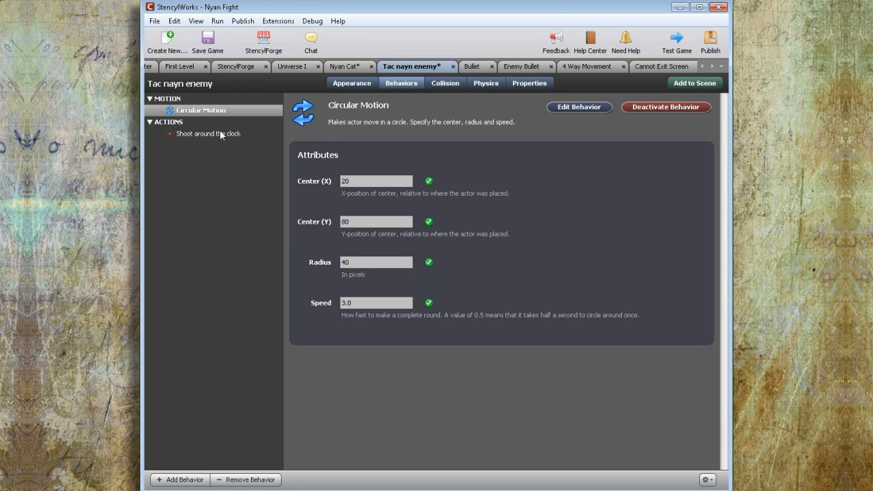
# - Choose the projectile actor type in Shoot around the clock settings
pyautogui.click(208, 133)
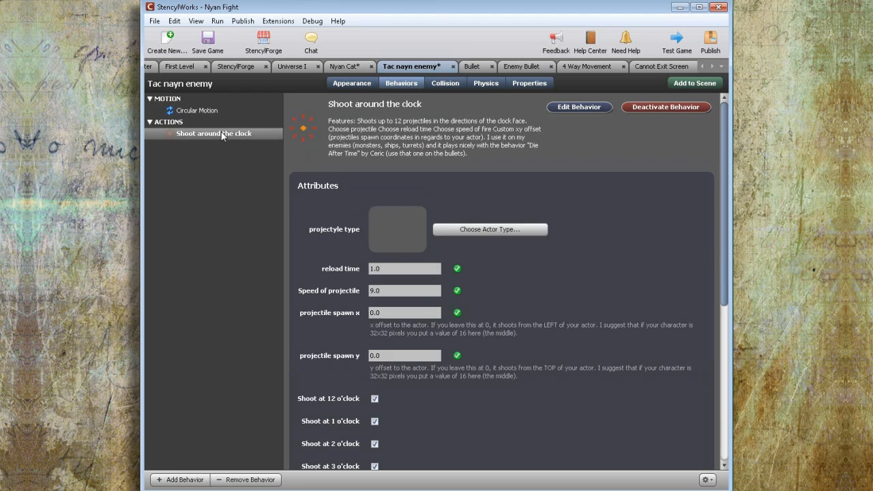
pyautogui.click(490, 230)
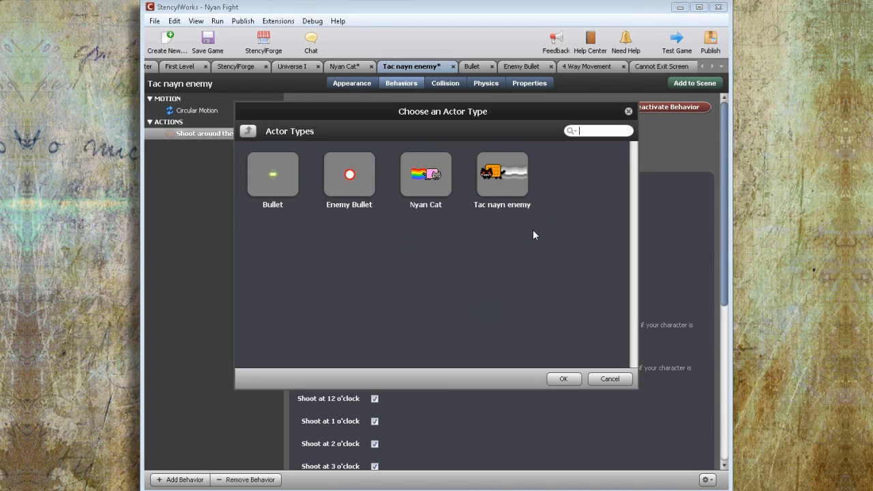
pyautogui.click(562, 378)
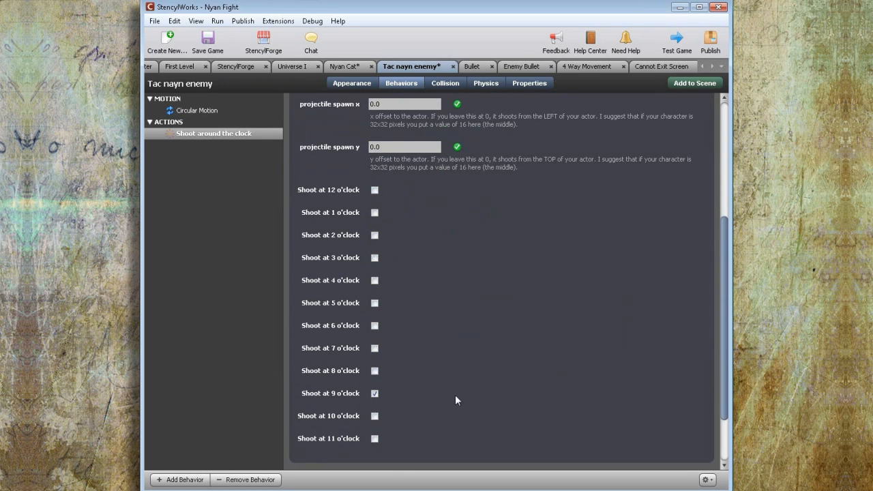
pyautogui.moveTo(506, 282)
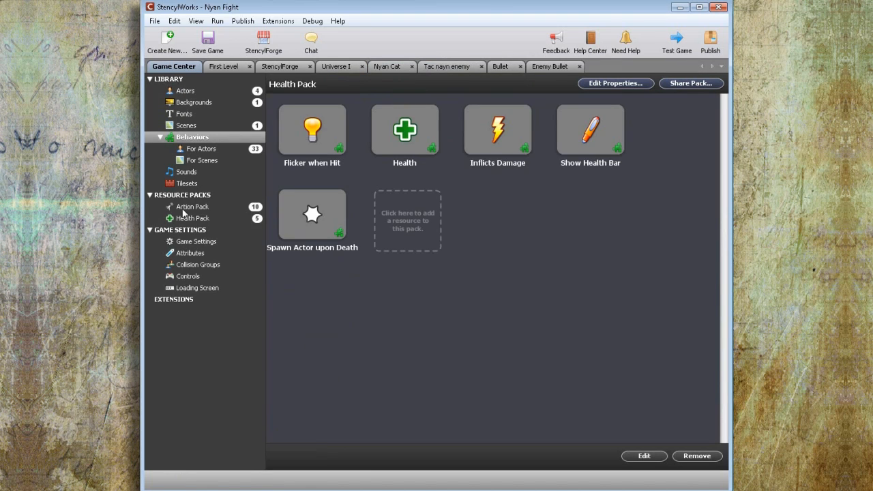
# - Set Fire Bullet's initial angle to east and its Triggering Message to 'shoot'
pyautogui.click(191, 207)
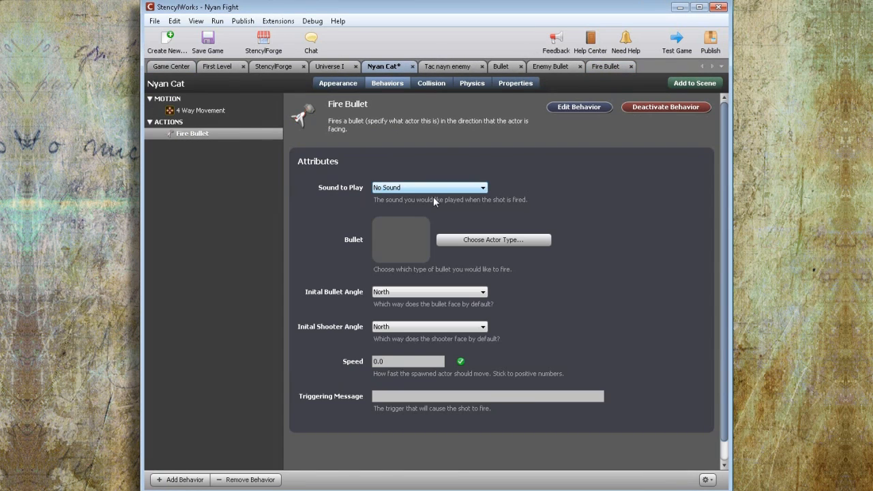
pyautogui.click(428, 291)
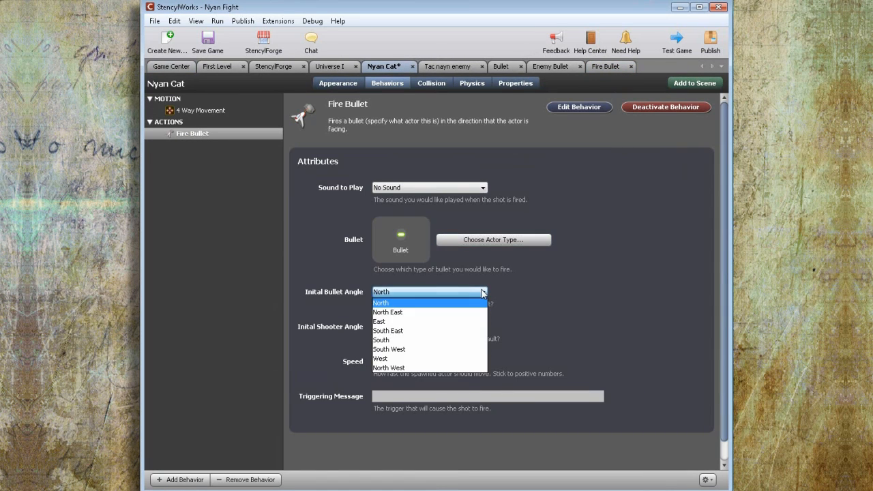
pyautogui.click(379, 321)
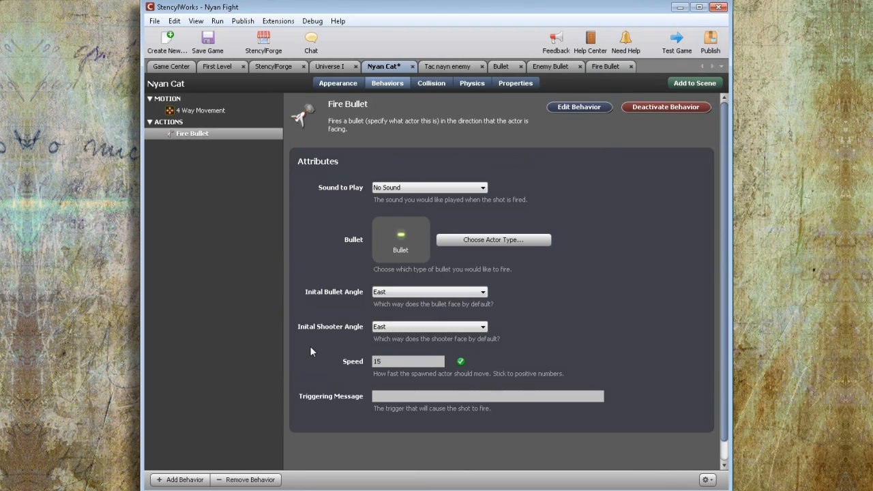
pyautogui.click(487, 395)
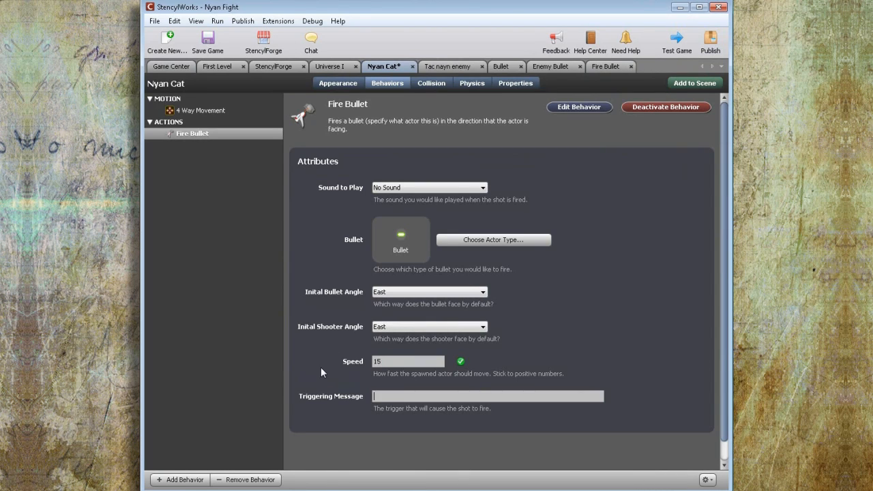
pyautogui.write('shoot')
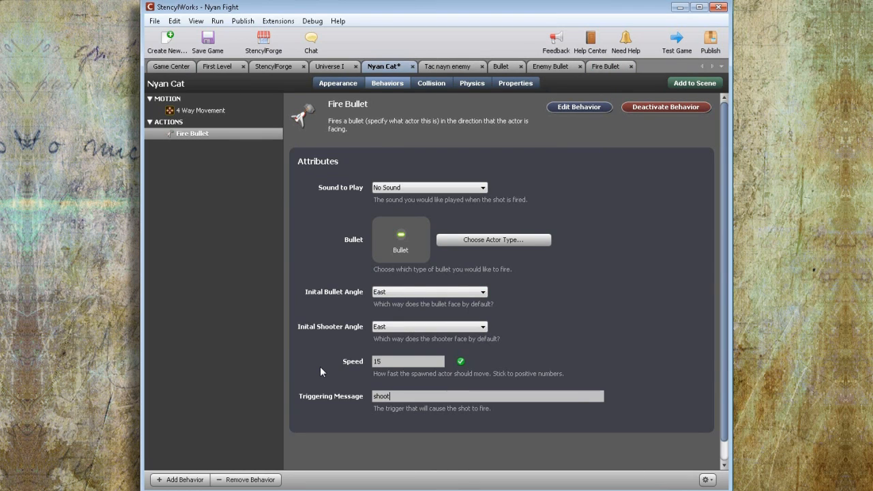
pyautogui.click(173, 66)
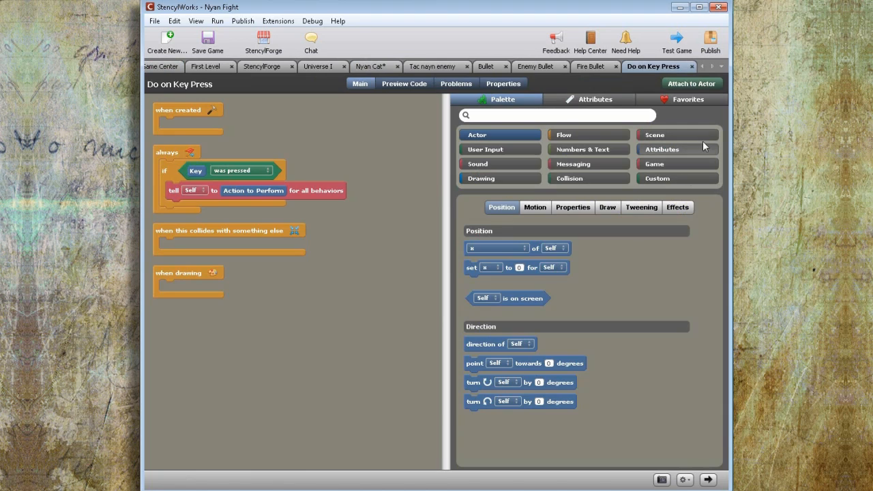
# - Attach Do on Key Press to Nyan Cat, sending 'shoot' on Fire, and test-play
pyautogui.click(376, 66)
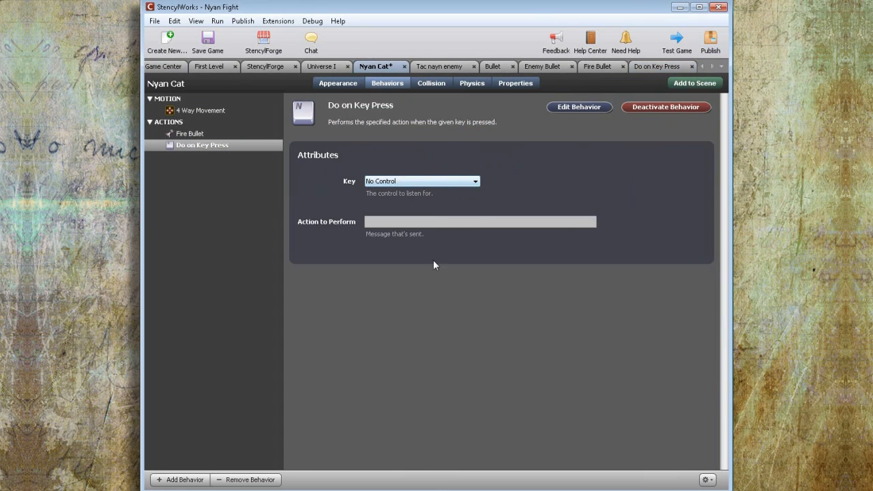
pyautogui.click(421, 181)
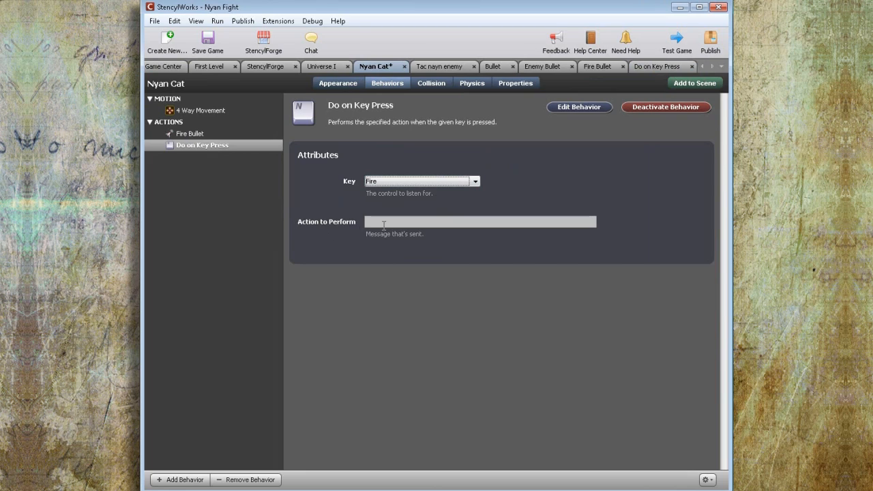
pyautogui.write('shoot')
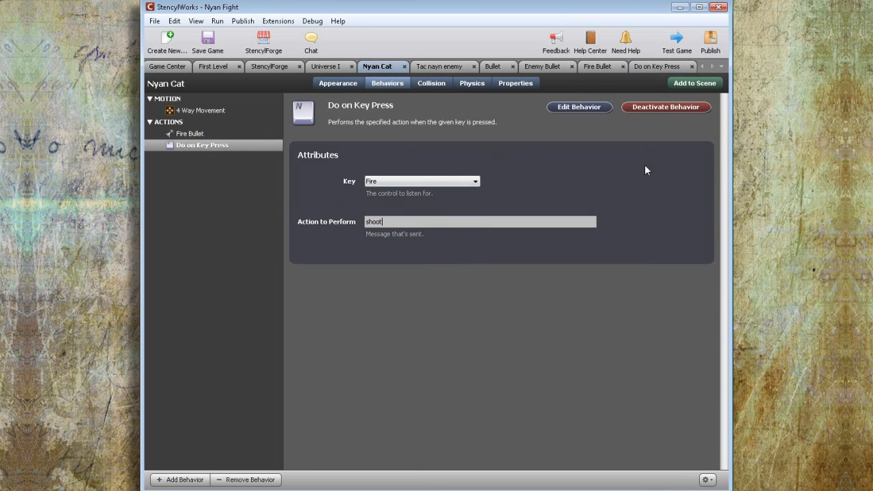
pyautogui.click(676, 40)
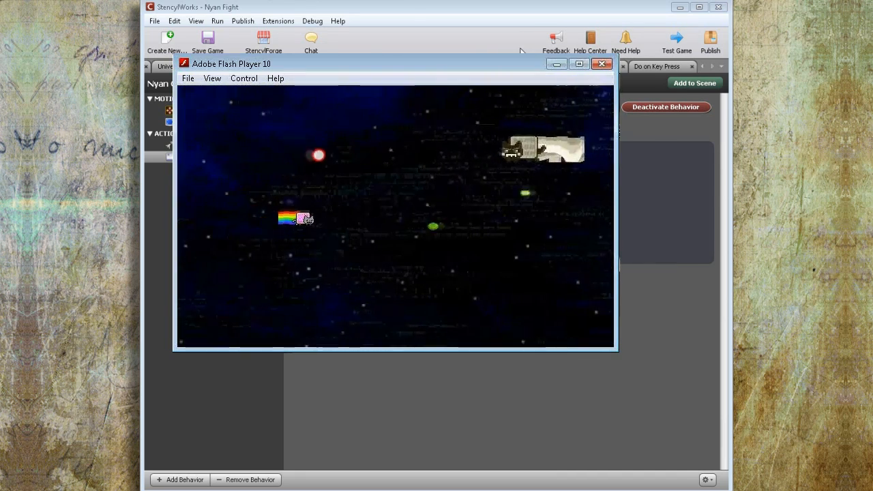
pyautogui.click(600, 63)
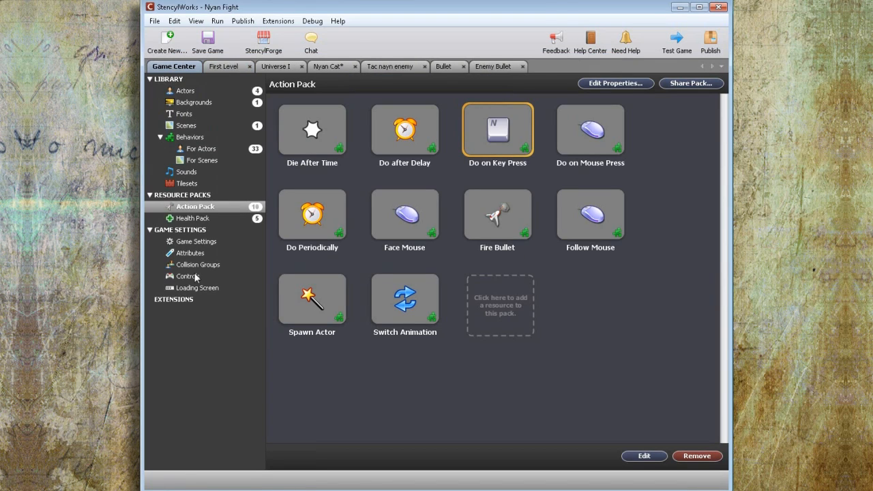
# - Create the Enemy, Hero Bullet and Enemy Bullet collision groups
pyautogui.click(200, 264)
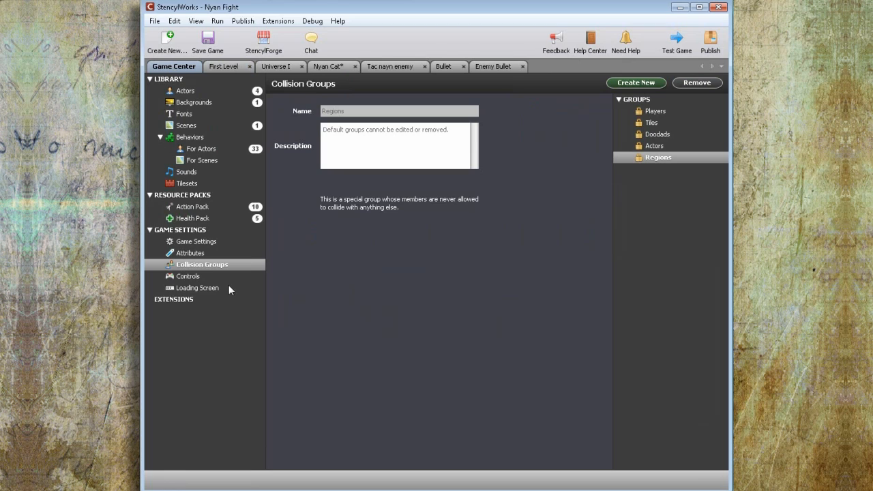
pyautogui.click(656, 110)
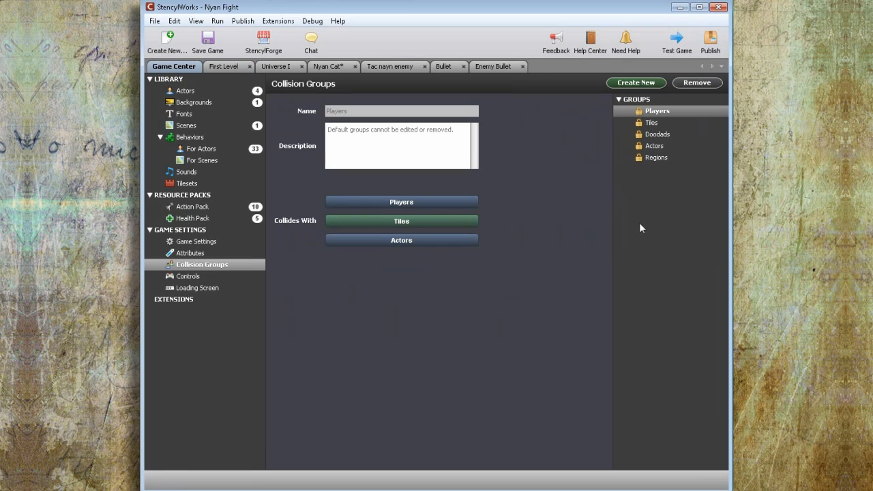
pyautogui.click(635, 82)
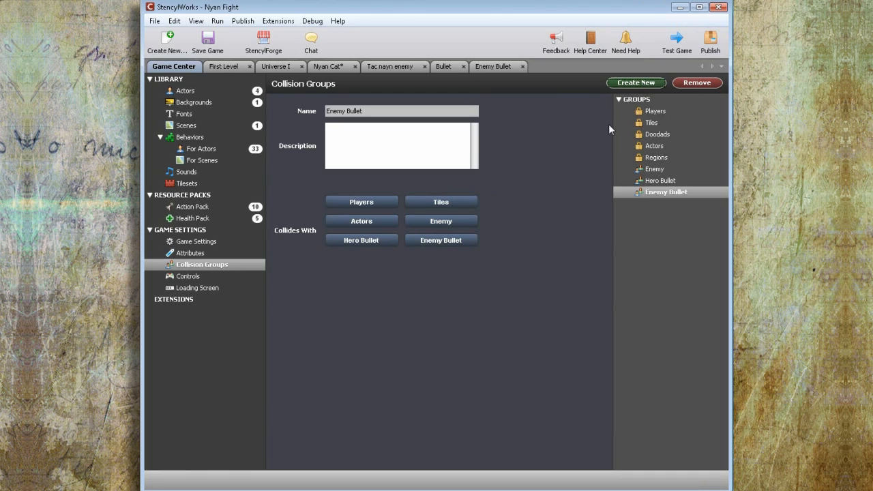
# - Toggle Collides With so Players hit Tiles, Enemy and Enemy Bullet, and sides only hit opponents
pyautogui.click(361, 202)
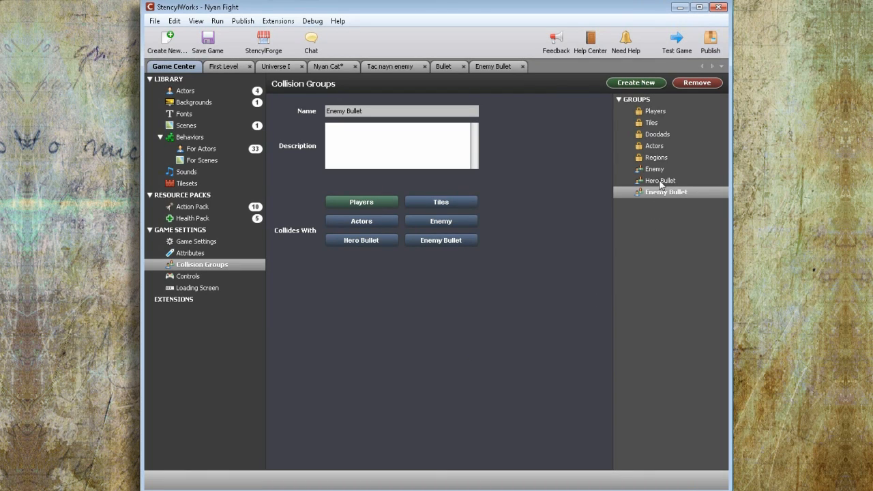
pyautogui.click(660, 180)
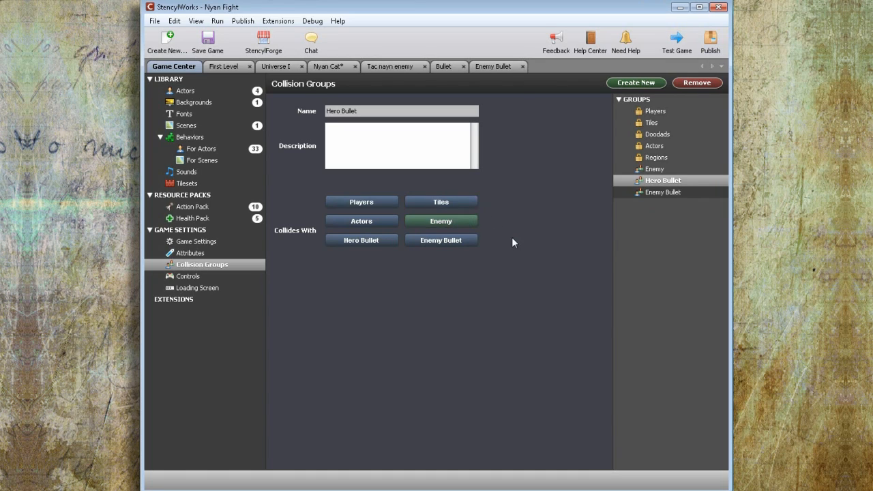
pyautogui.click(655, 169)
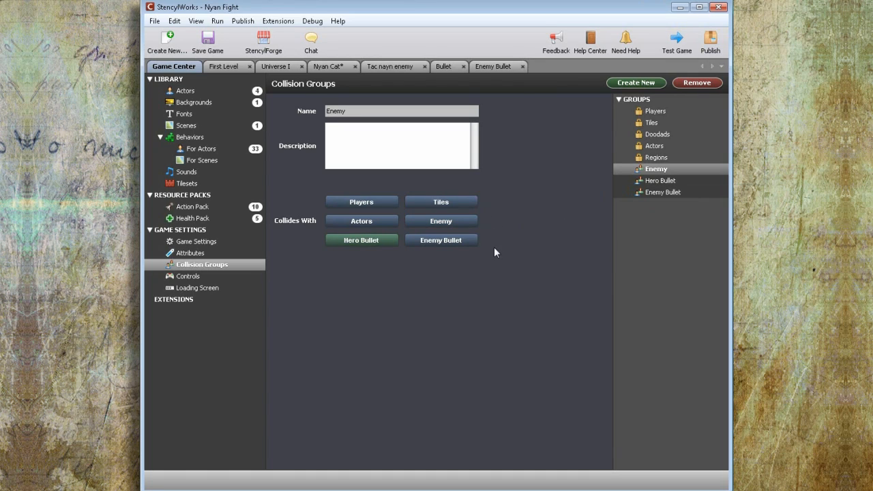
pyautogui.moveTo(411, 266)
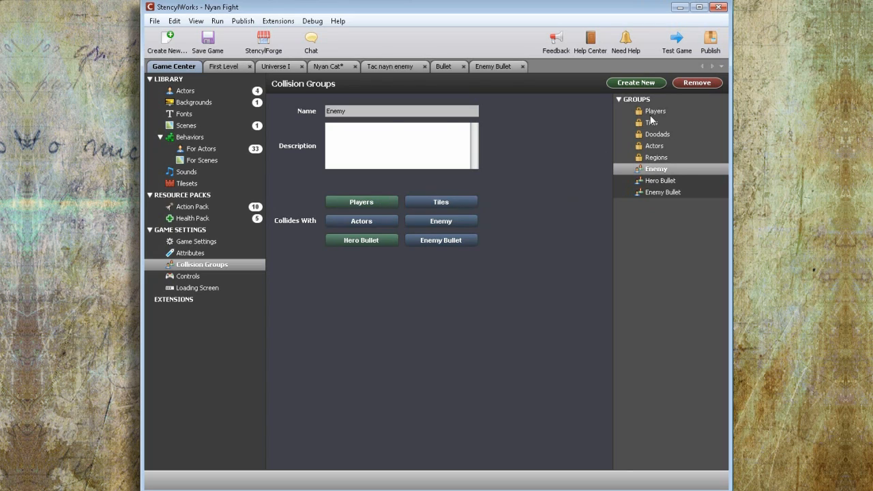
pyautogui.click(654, 110)
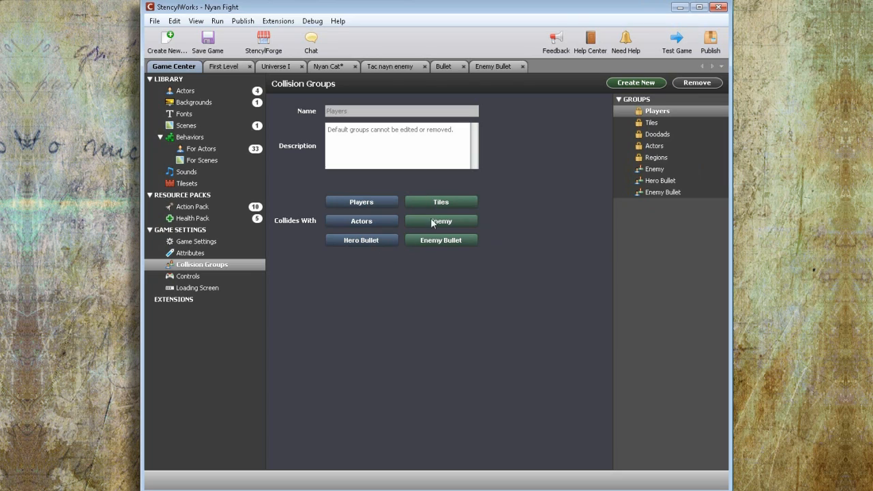
pyautogui.click(440, 201)
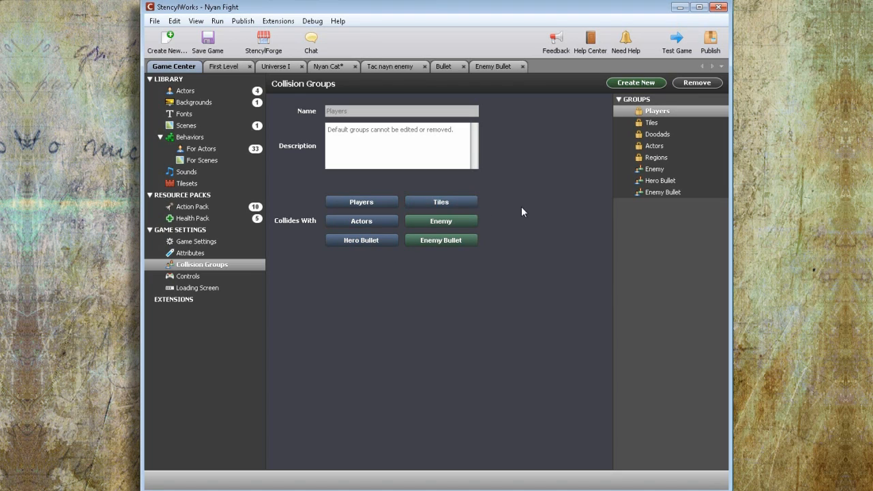
# - Return to Nyan Cat and assign its collision shape to the matching group
pyautogui.click(324, 66)
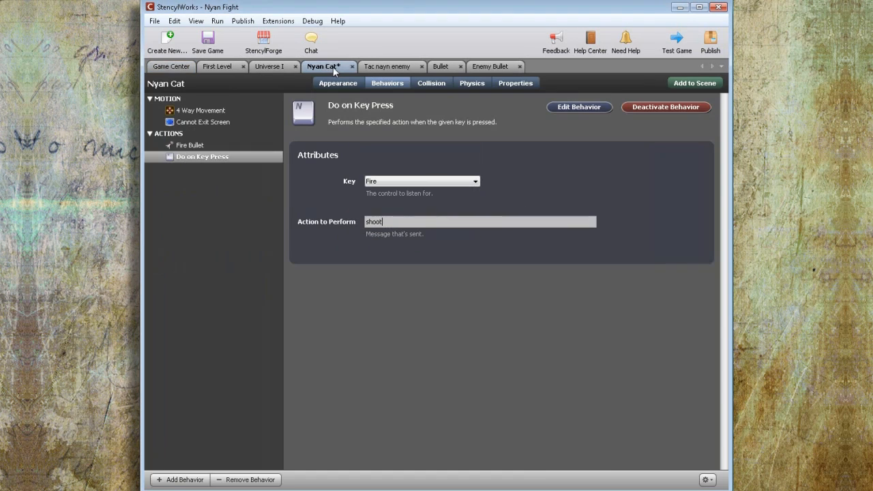
pyautogui.moveTo(411, 82)
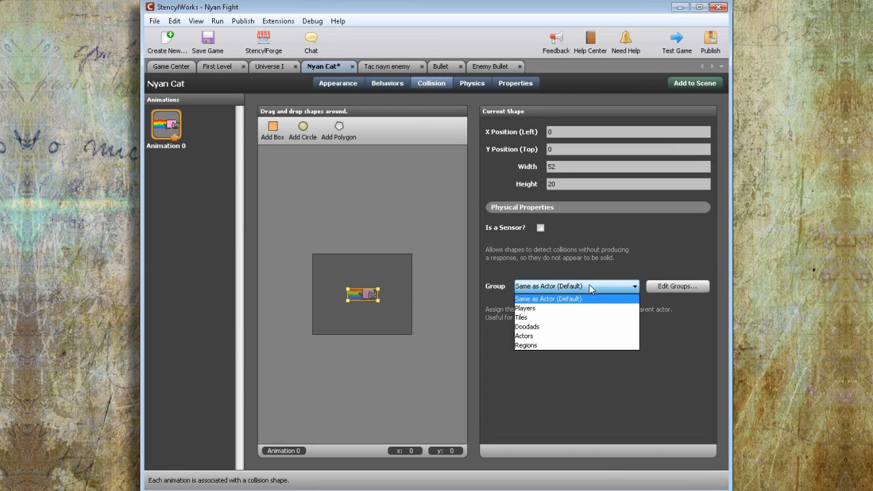
pyautogui.click(384, 66)
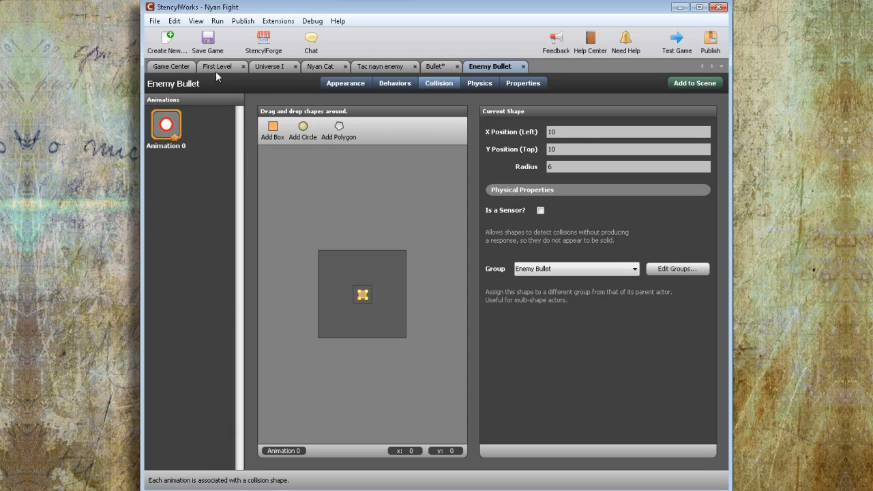
# - Add Die upon Collision to the bullets and set Tac nayn enemy's Damage Given to 2
pyautogui.click(172, 66)
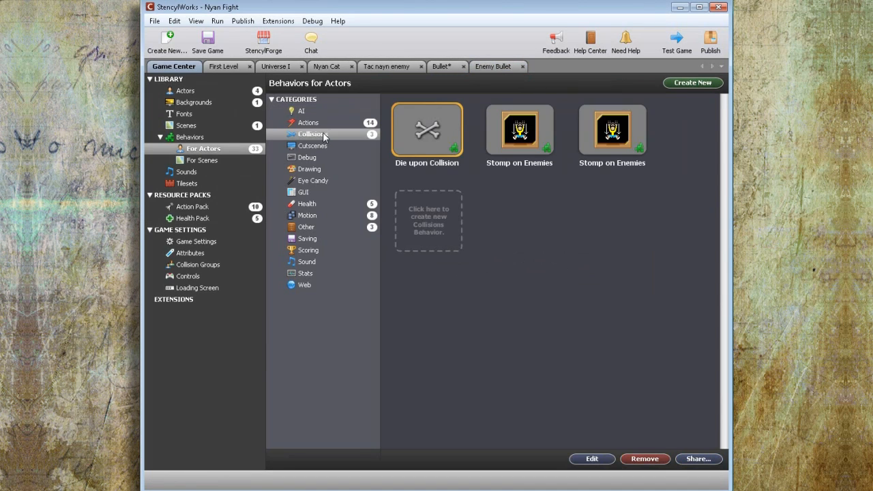
pyautogui.doubleClick(426, 129)
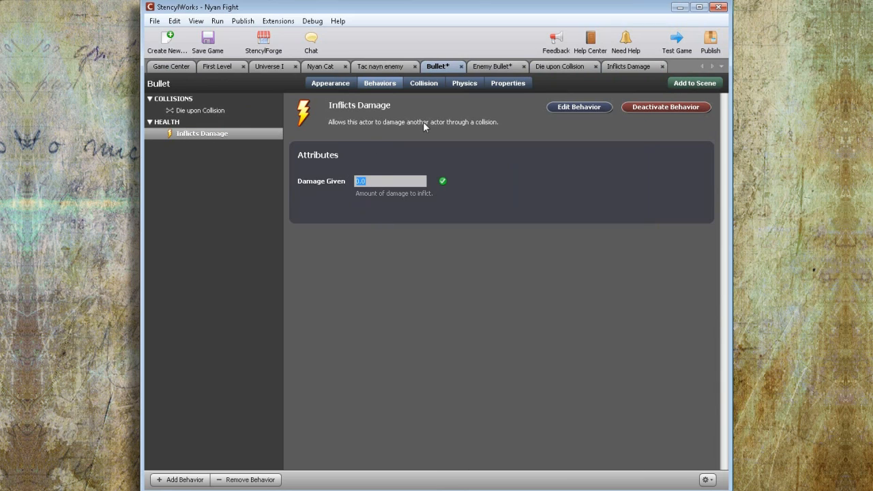
pyautogui.write('2')
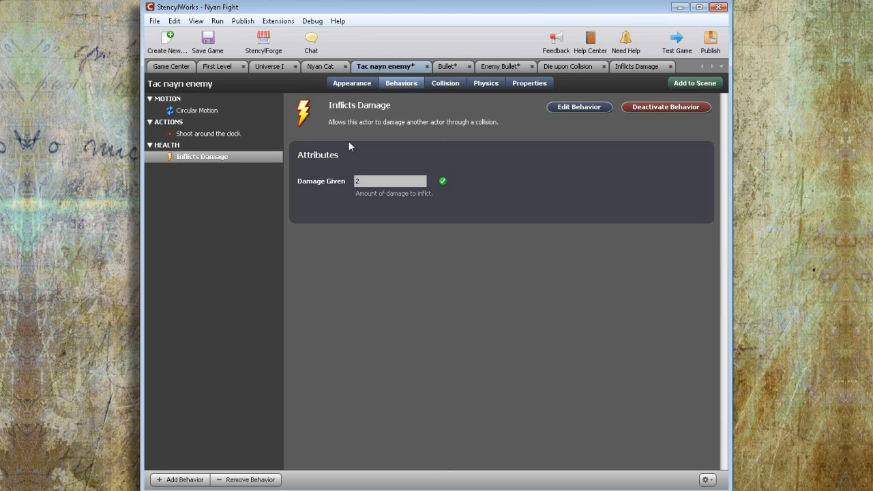
# - Give Nyan Cat Inflicts Damage and Health behaviours with Initial Health 10
pyautogui.click(174, 66)
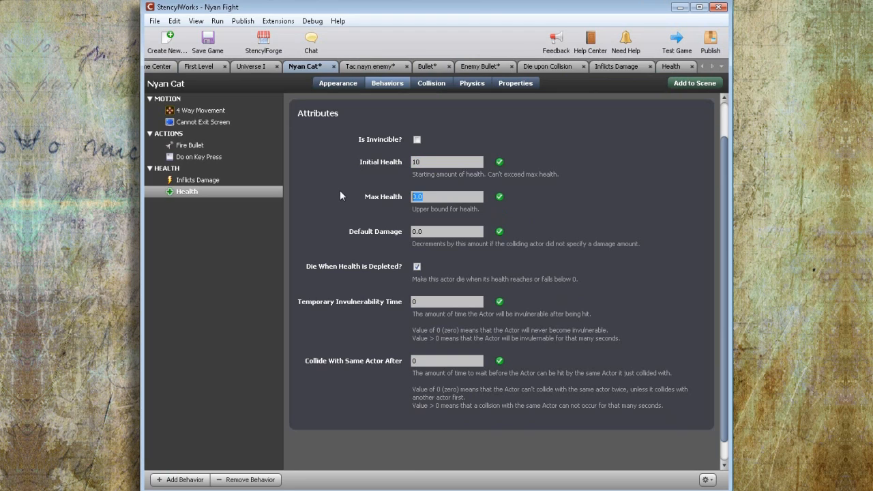
pyautogui.click(369, 66)
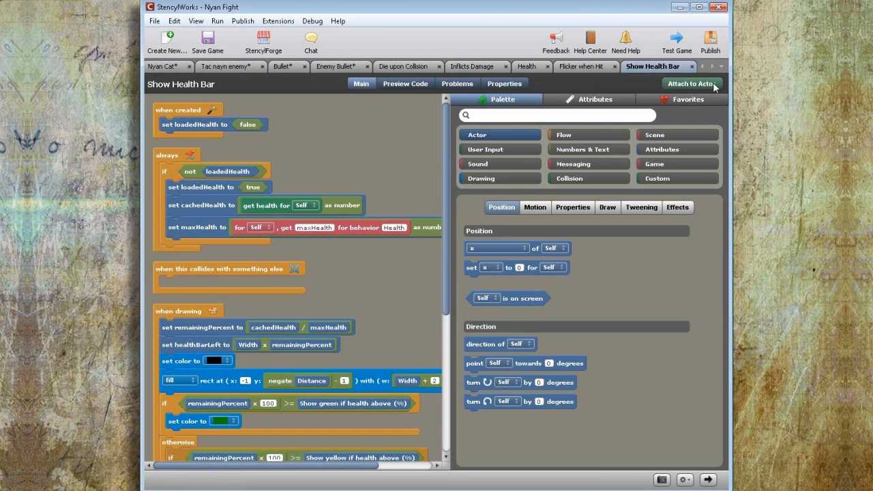
# - Attach Show Health Bar to the Tac nayn enemy, then test-play and close the game
pyautogui.click(676, 42)
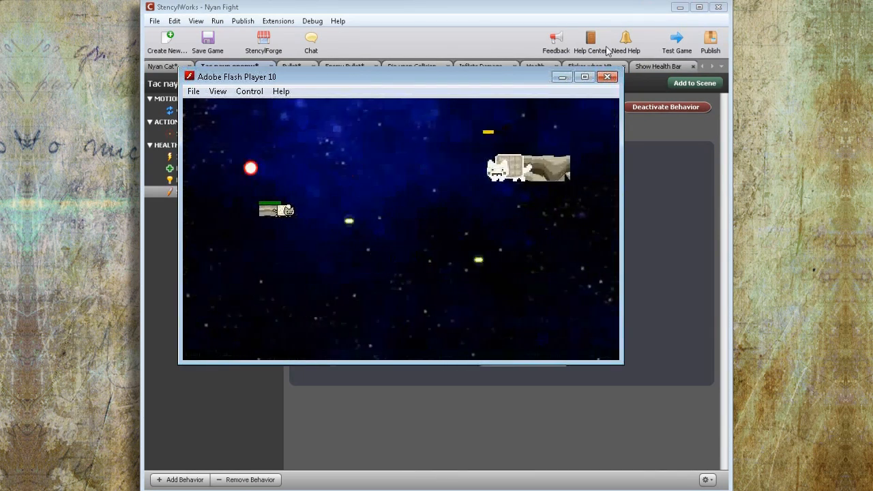
pyautogui.click(606, 77)
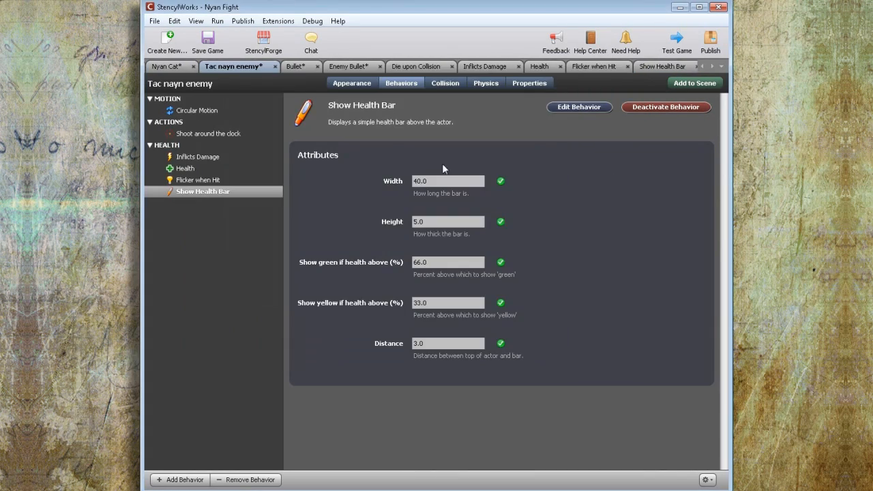